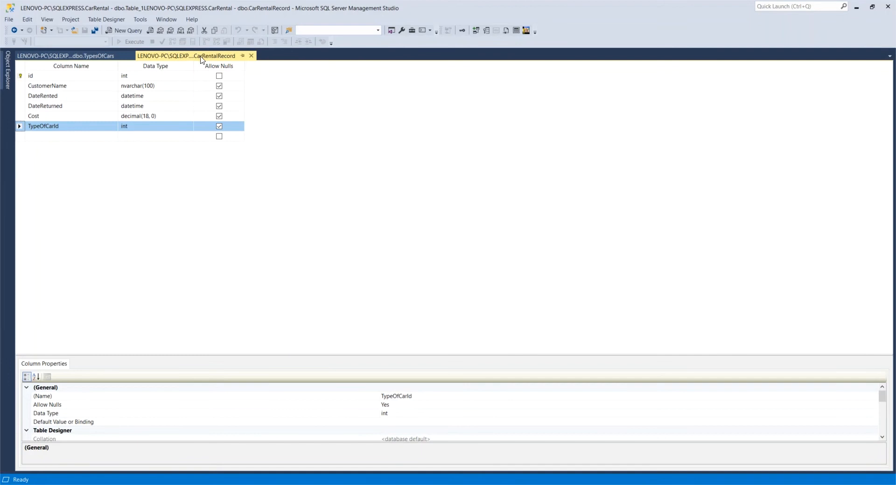
{"action": "mouse_move", "coordinate": [105, 75]}
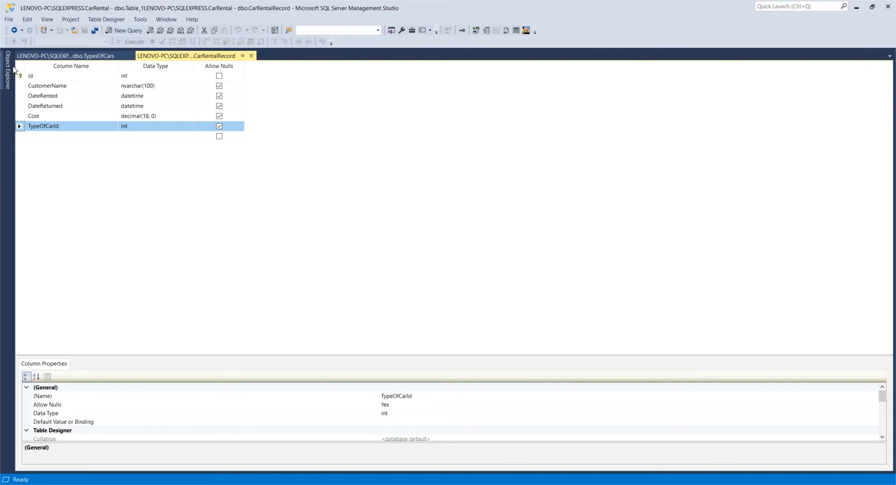
{"action": "mouse_move", "coordinate": [336, 313]}
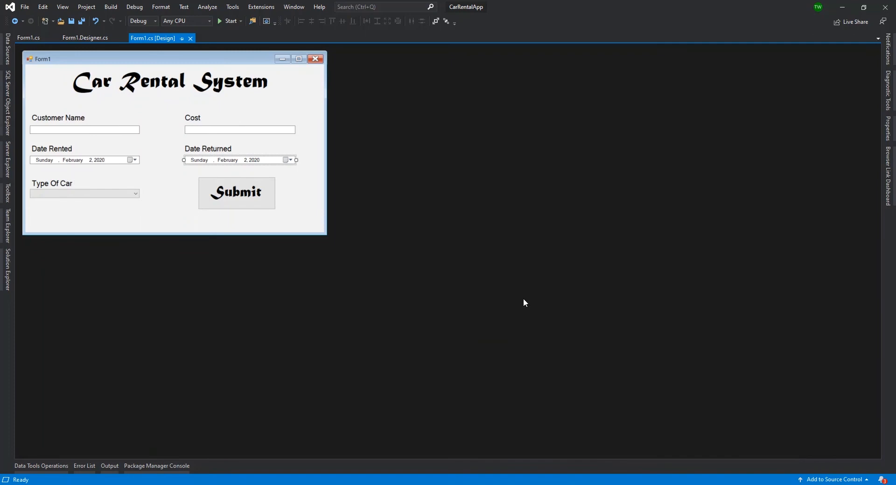
{"action": "mouse_move", "coordinate": [472, 263]}
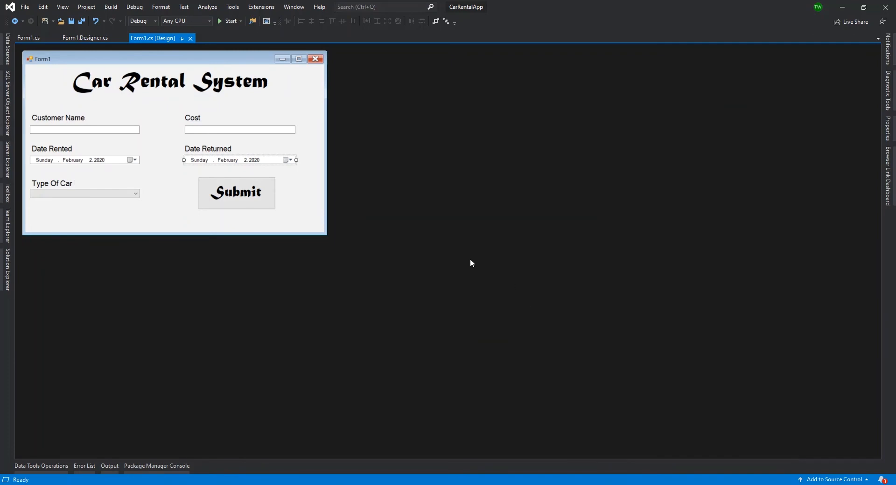
{"action": "mouse_move", "coordinate": [459, 265]}
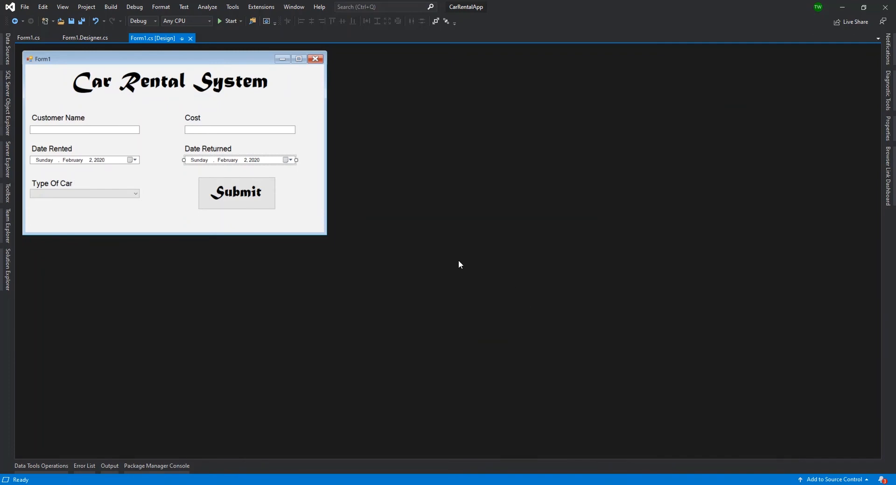
{"action": "mouse_move", "coordinate": [455, 269]}
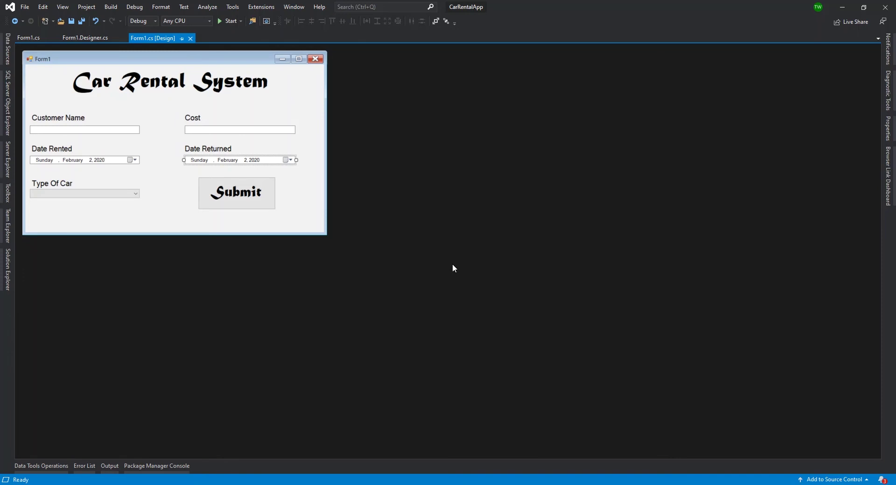
{"action": "mouse_move", "coordinate": [446, 270]}
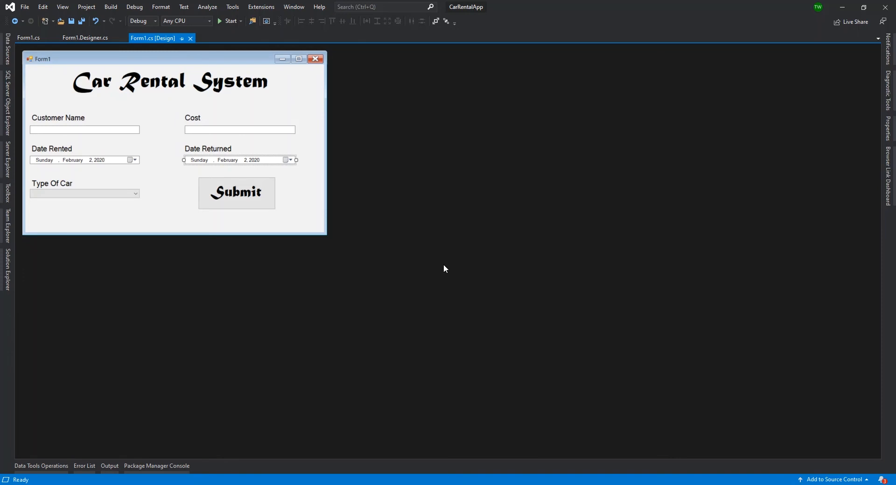
{"action": "mouse_move", "coordinate": [17, 269]}
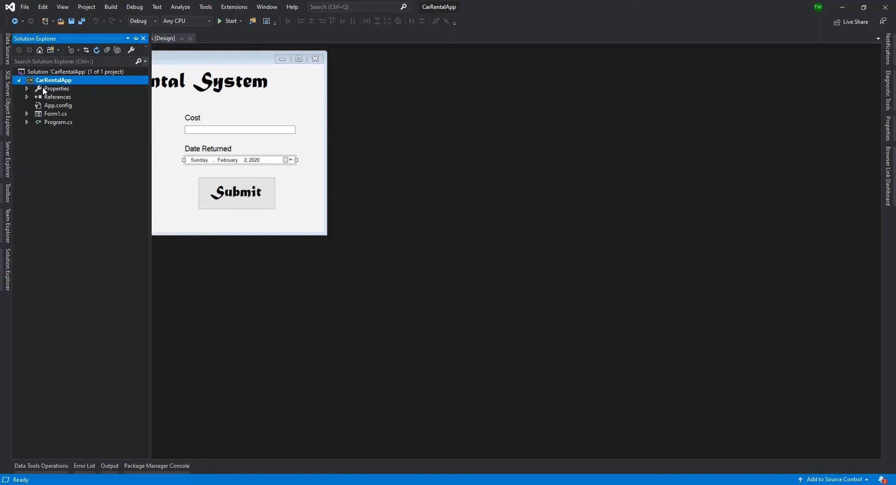
- Add a new ADO.NET Entity Data Model named CarRentalDb from the Data item templates
{"action": "right_click", "coordinate": [54, 80]}
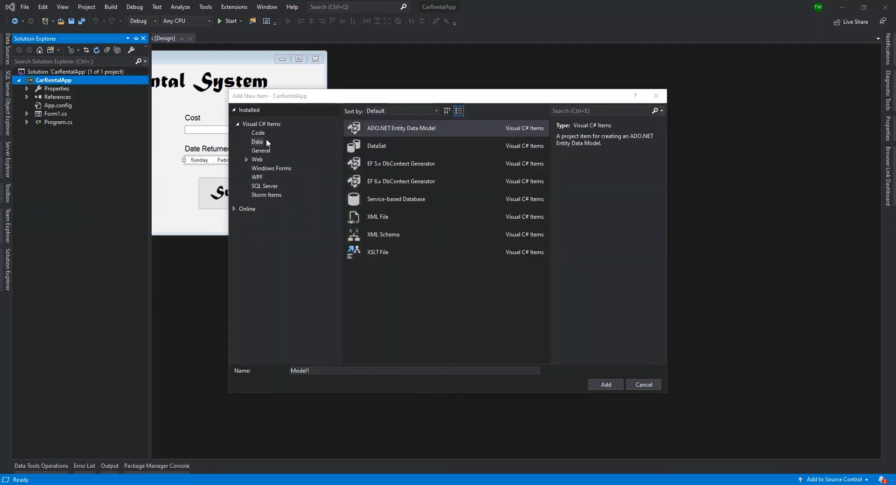
{"action": "left_click", "coordinate": [257, 142]}
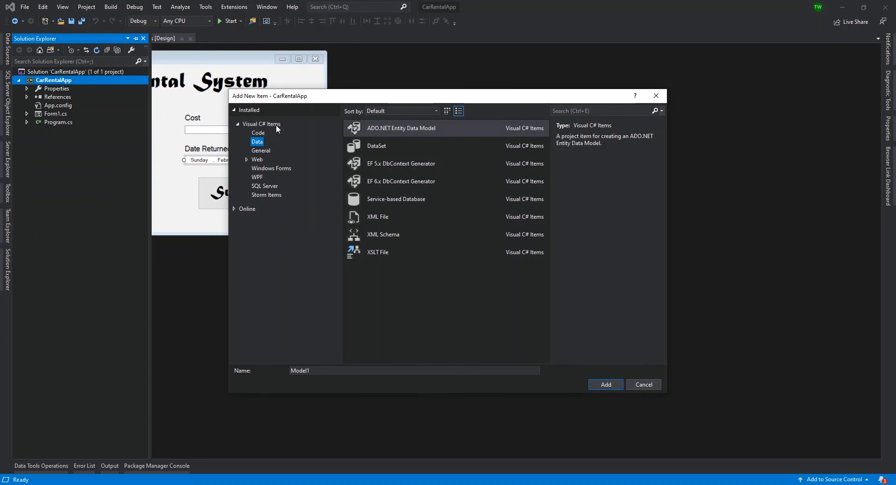
{"action": "mouse_move", "coordinate": [416, 141]}
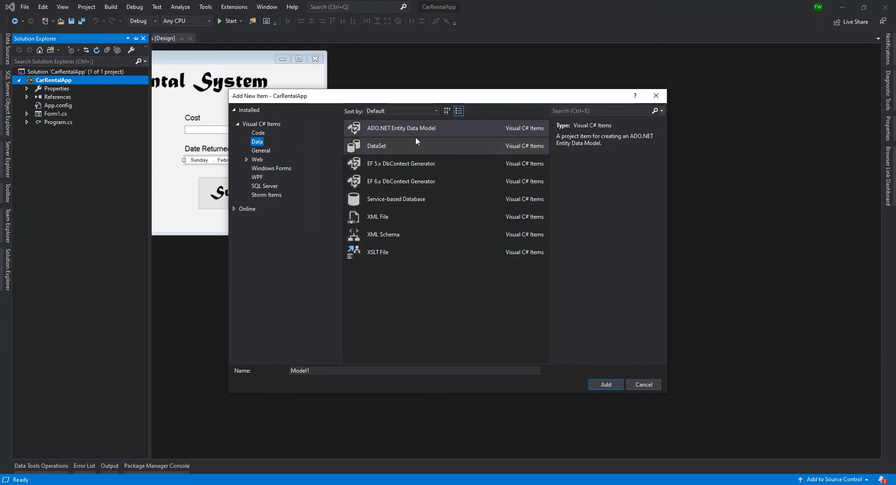
{"action": "left_click", "coordinate": [401, 128]}
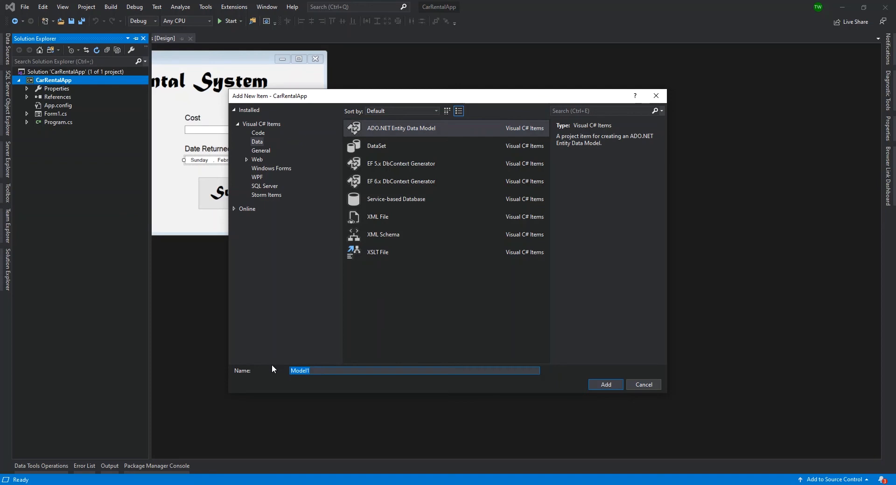
{"action": "type", "text": "CarRentalDb"}
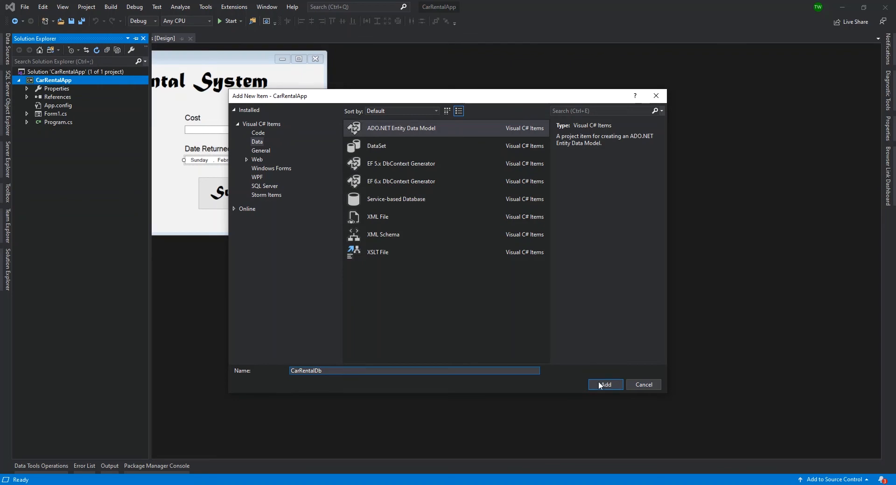
{"action": "left_click", "coordinate": [605, 384]}
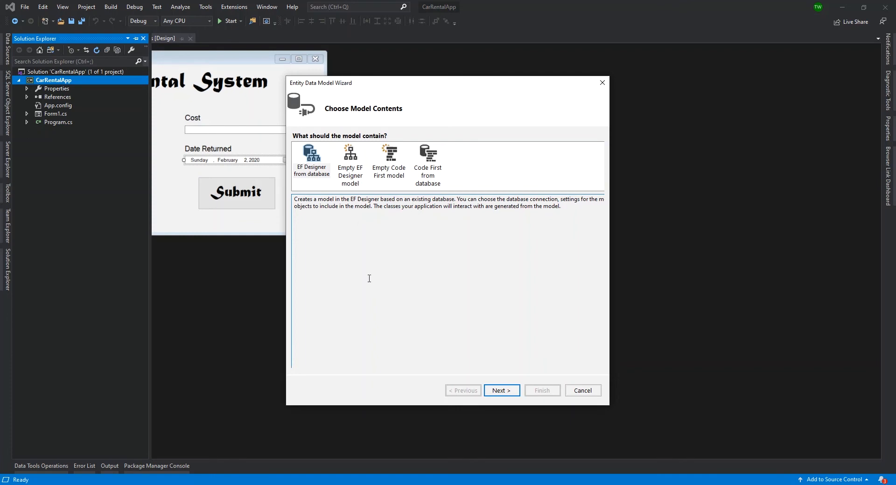
{"action": "mouse_move", "coordinate": [313, 182]}
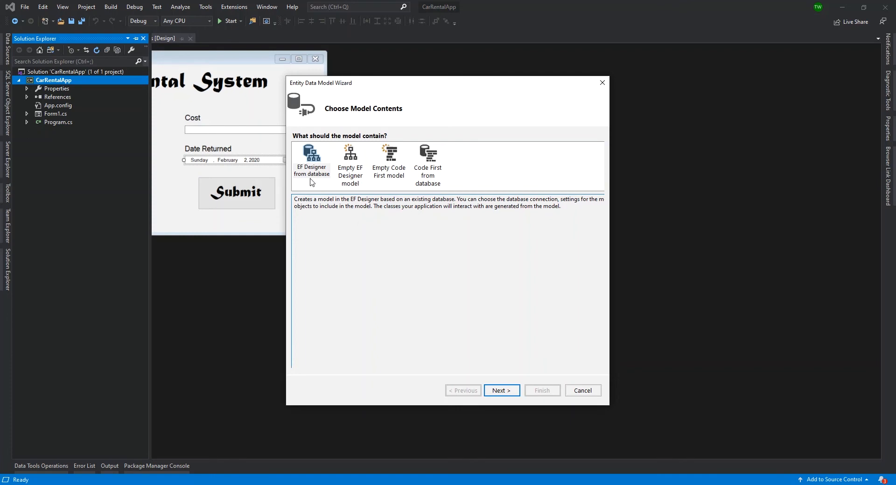
{"action": "mouse_move", "coordinate": [359, 176]}
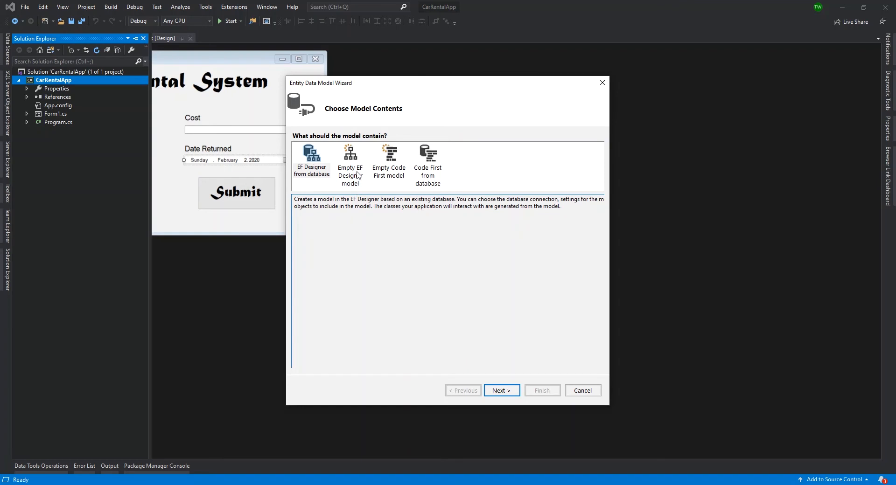
{"action": "mouse_move", "coordinate": [400, 183]}
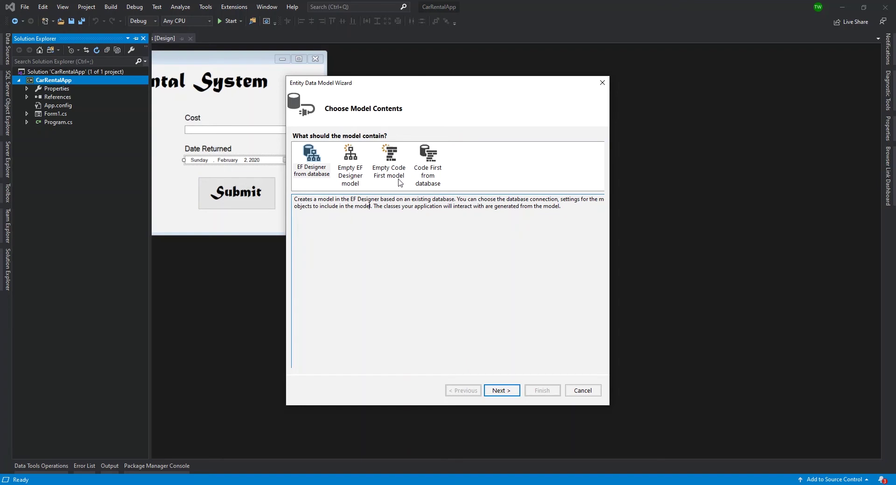
{"action": "mouse_move", "coordinate": [394, 257]}
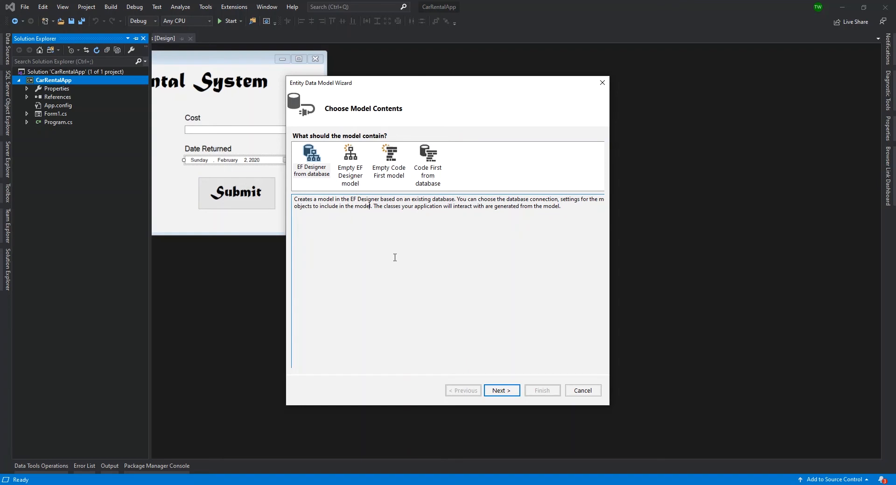
{"action": "mouse_move", "coordinate": [383, 184]}
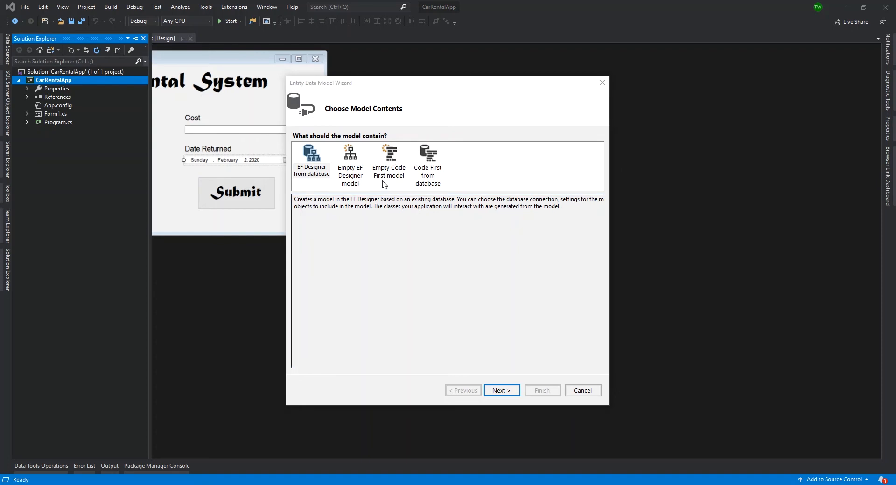
- Choose EF Designer from database and advance to Choose Your Data Connection
{"action": "left_click", "coordinate": [312, 162]}
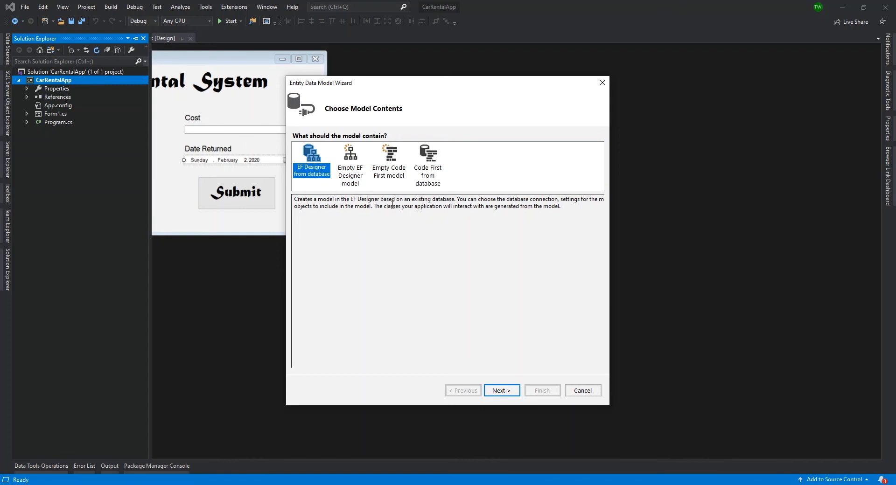
{"action": "mouse_move", "coordinate": [459, 207]}
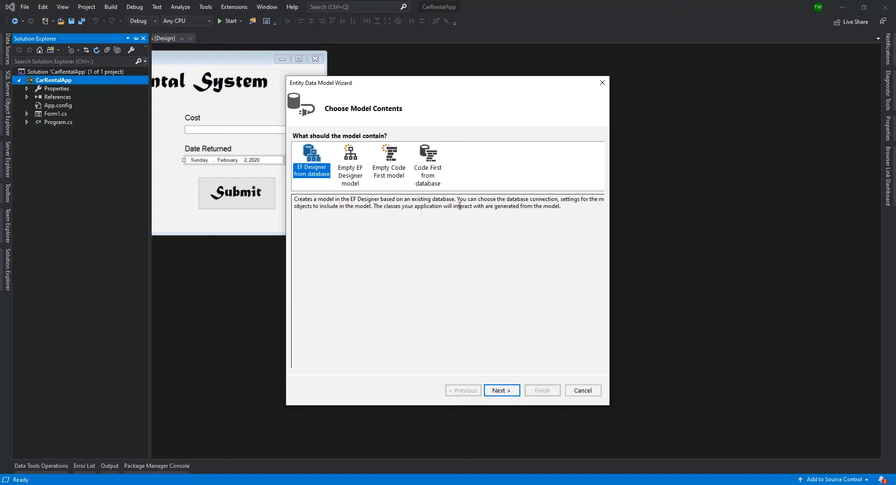
{"action": "mouse_move", "coordinate": [591, 253]}
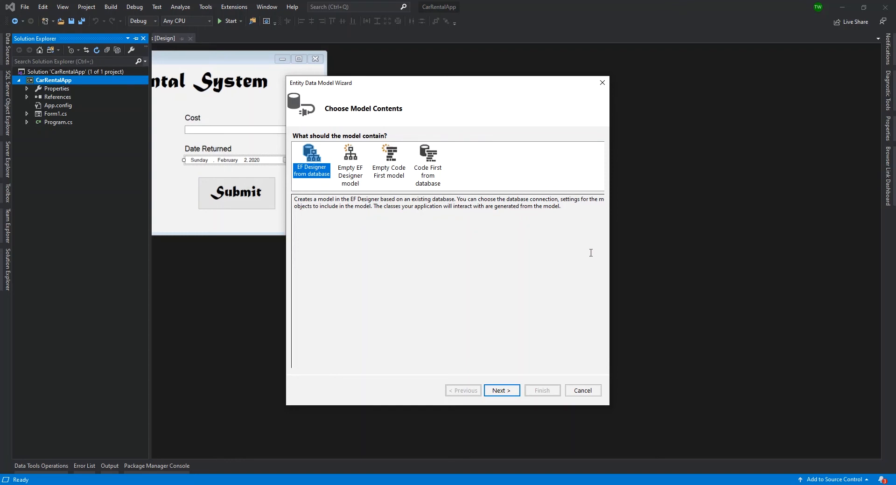
{"action": "mouse_move", "coordinate": [556, 255]}
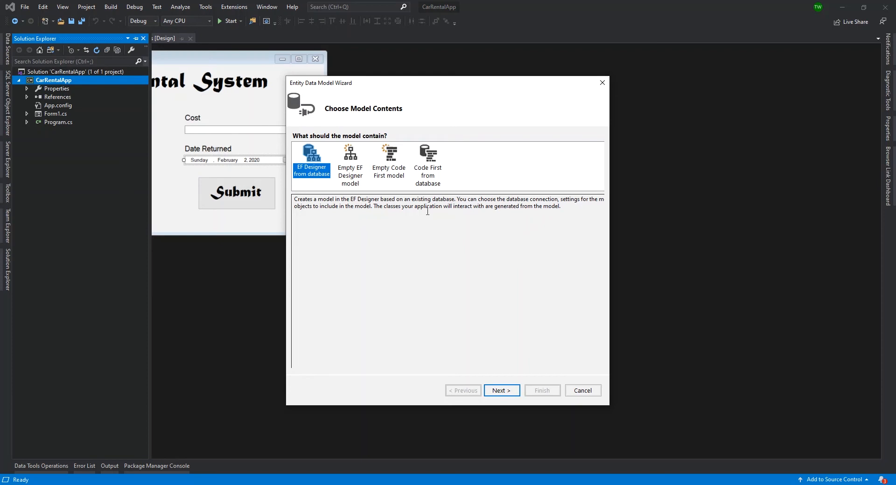
{"action": "left_click_drag", "start_coordinate": [484, 206], "coordinate": [543, 207]}
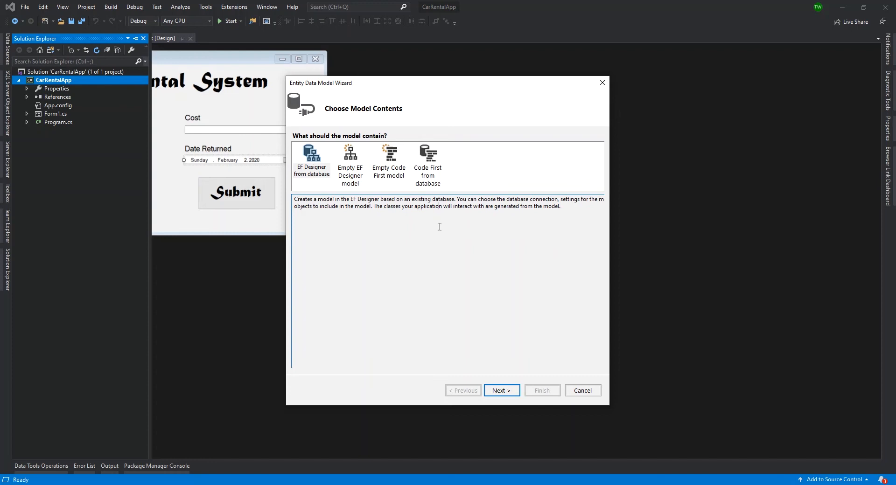
{"action": "left_click", "coordinate": [312, 162]}
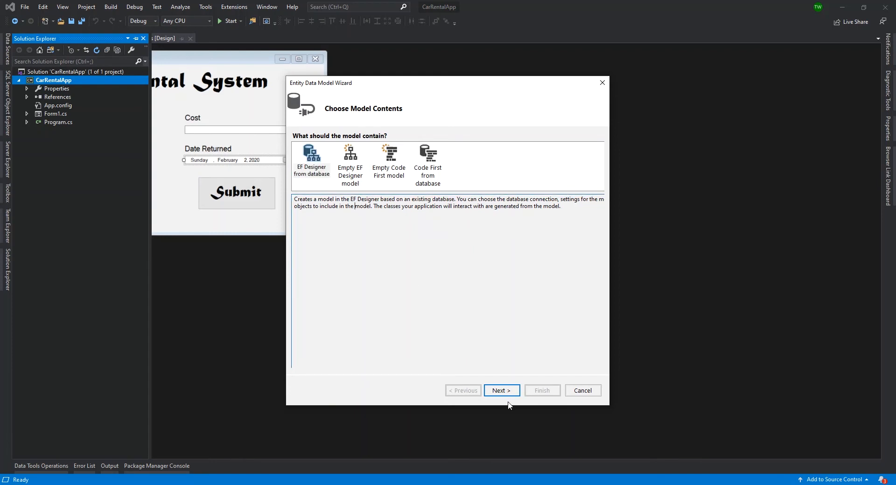
{"action": "left_click", "coordinate": [501, 391]}
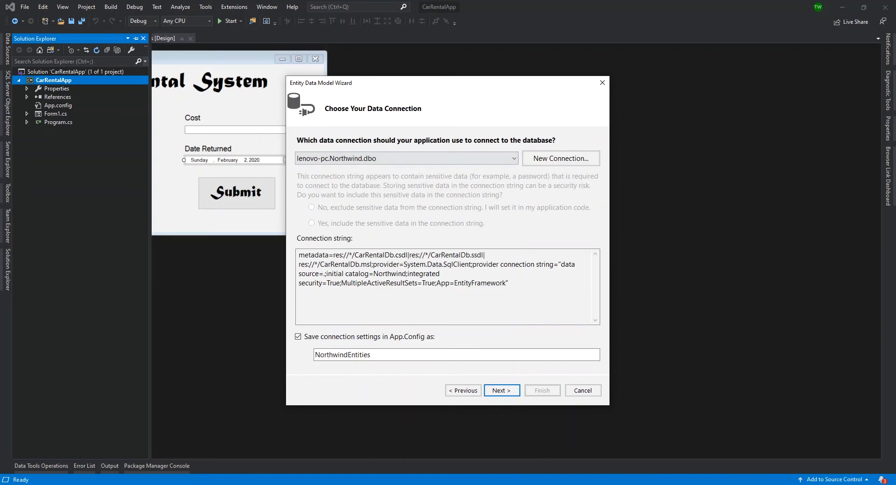
{"action": "mouse_move", "coordinate": [375, 126]}
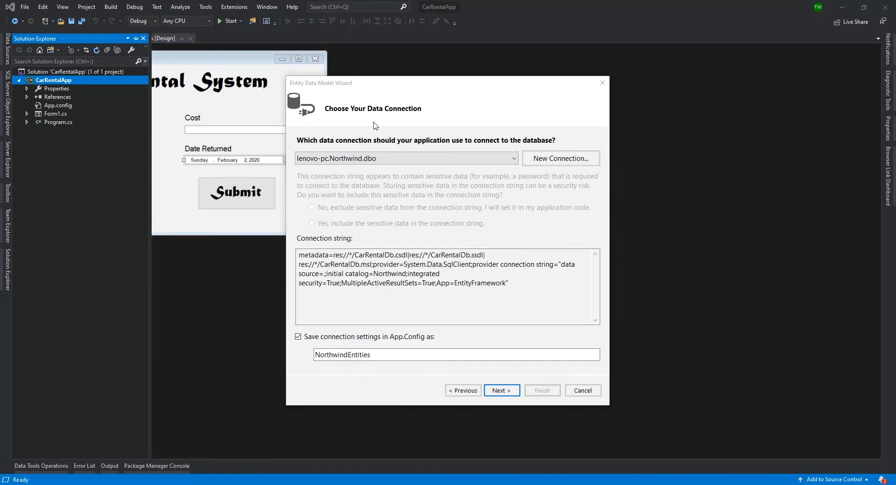
{"action": "mouse_move", "coordinate": [418, 117]}
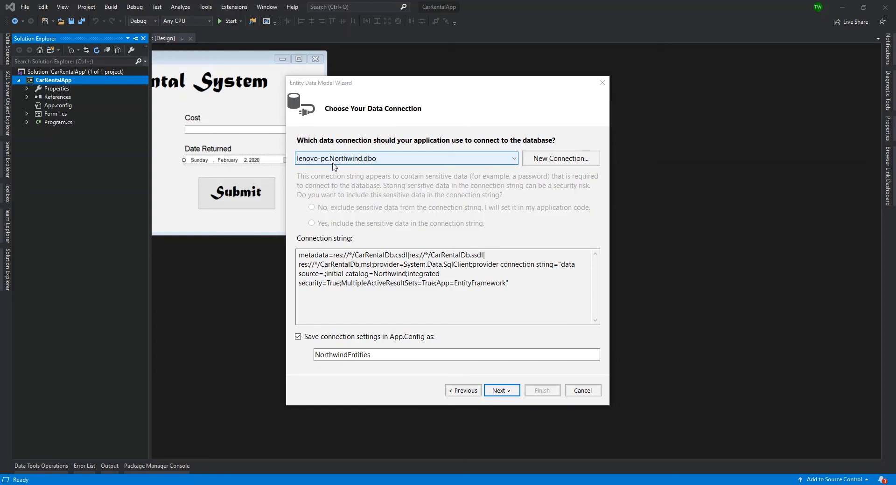
{"action": "mouse_move", "coordinate": [371, 166]}
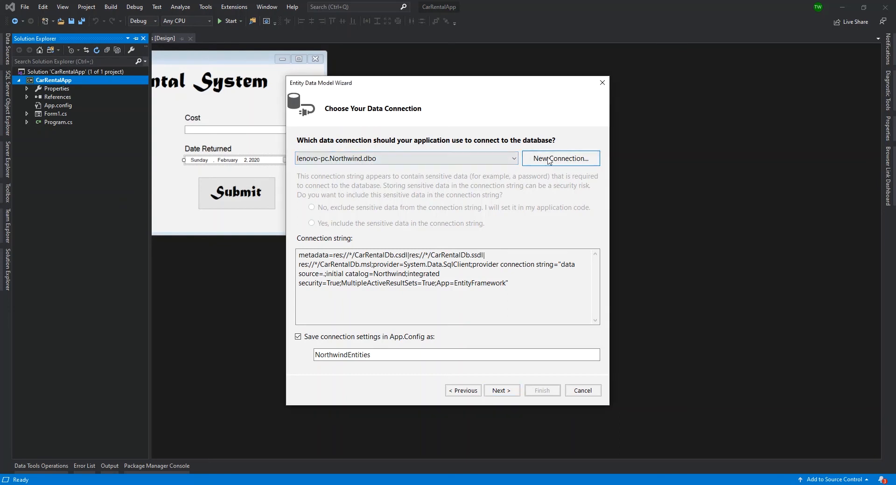
- Create a new connection to server .\sqlexpress, database CarRental, and run a successful Test Connection
{"action": "left_click", "coordinate": [561, 158]}
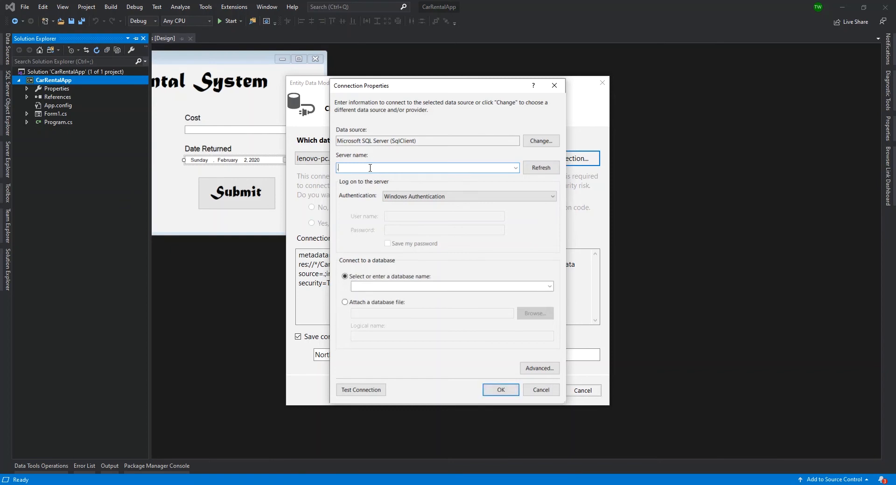
{"action": "type", "text": ".\\sqlexpress"}
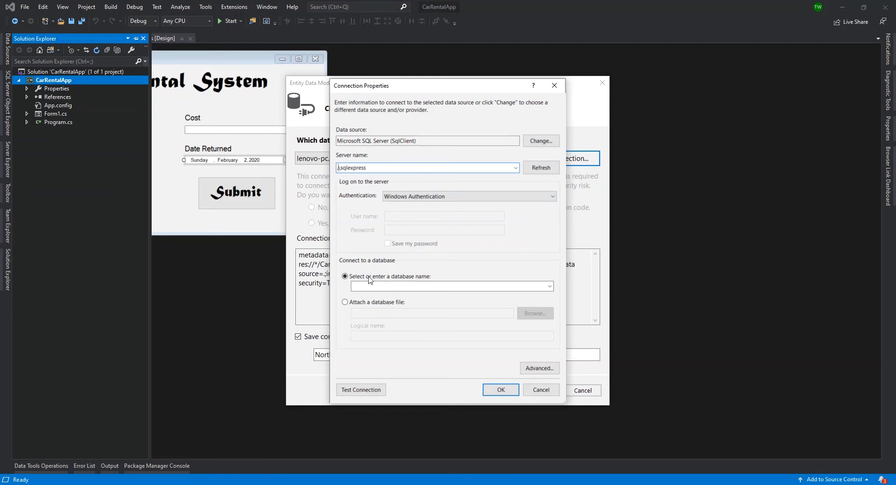
{"action": "mouse_move", "coordinate": [394, 283]}
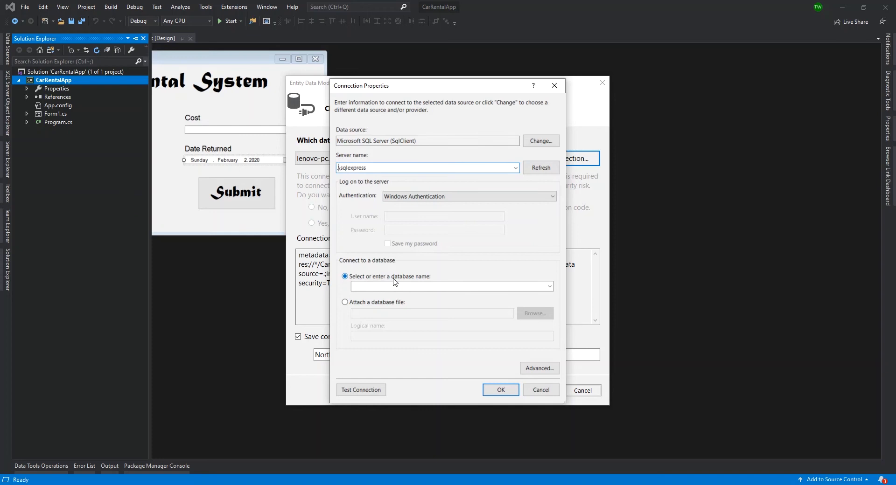
{"action": "mouse_move", "coordinate": [553, 293]}
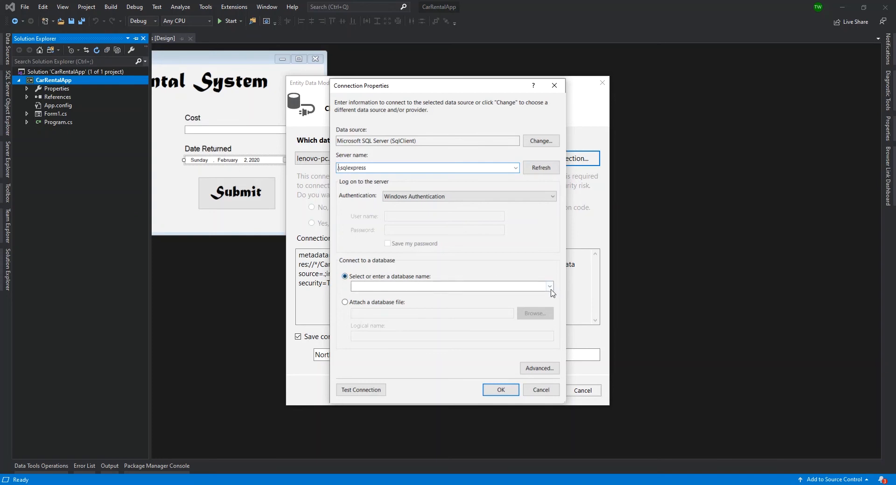
{"action": "left_click", "coordinate": [548, 286]}
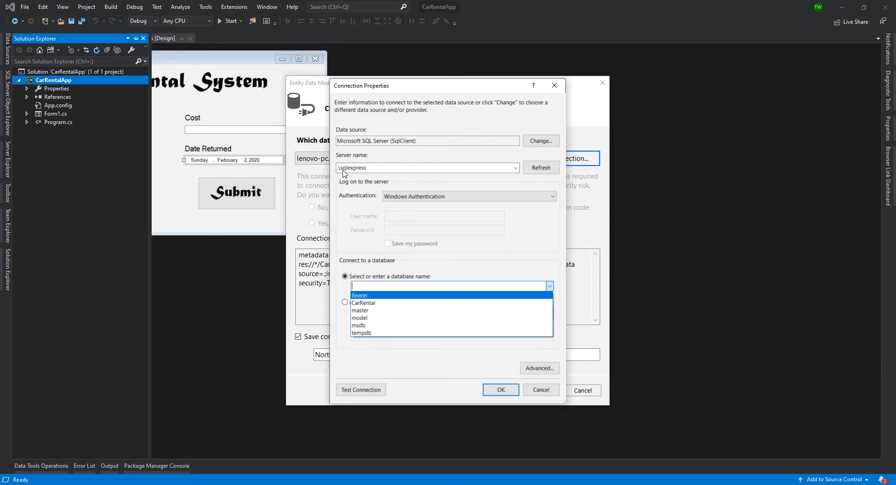
{"action": "mouse_move", "coordinate": [364, 175]}
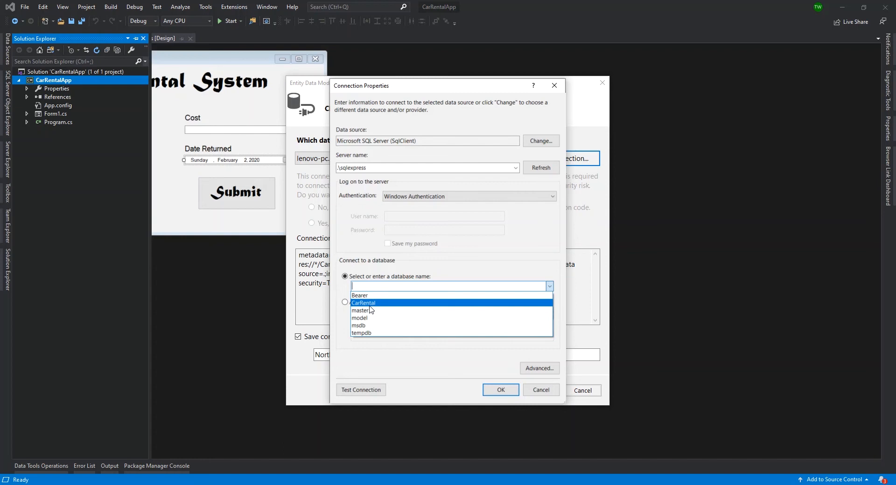
{"action": "mouse_move", "coordinate": [369, 305]}
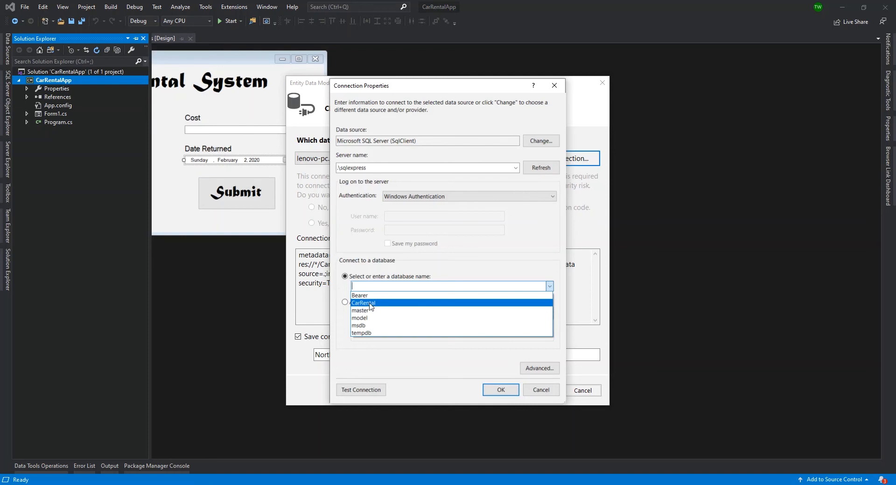
{"action": "left_click", "coordinate": [363, 303]}
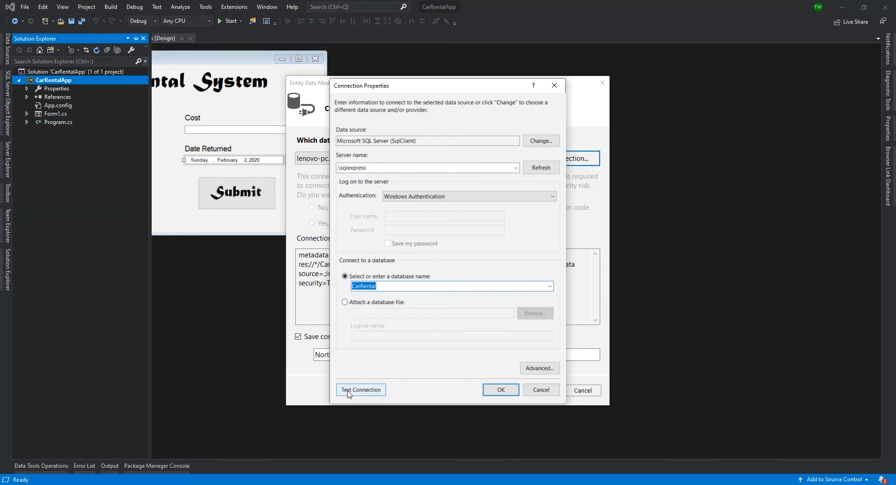
{"action": "left_click", "coordinate": [360, 391]}
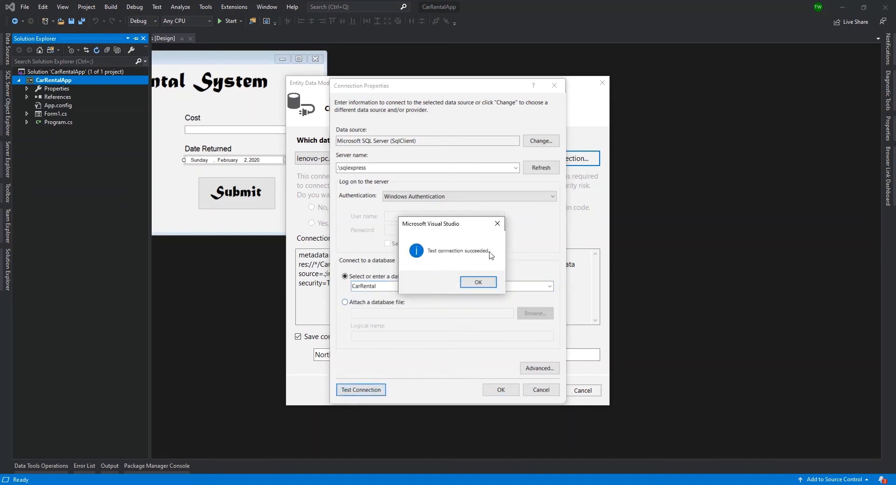
{"action": "left_click", "coordinate": [478, 282]}
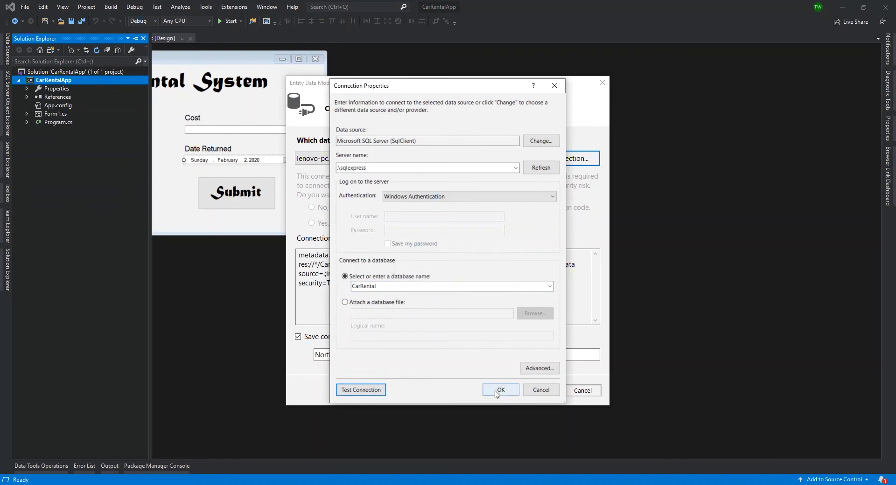
- Accept the CarRental connection and review the metadata and server name in its connection string
{"action": "left_click", "coordinate": [500, 390]}
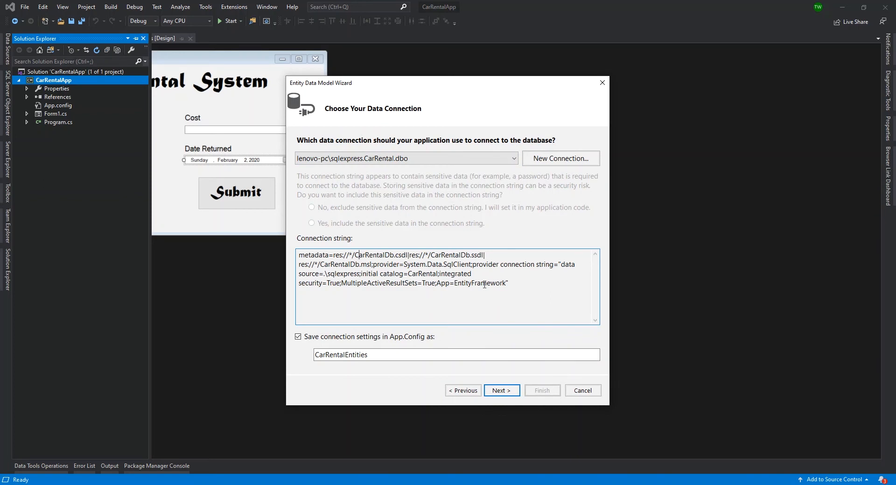
{"action": "triple_click", "coordinate": [400, 273]}
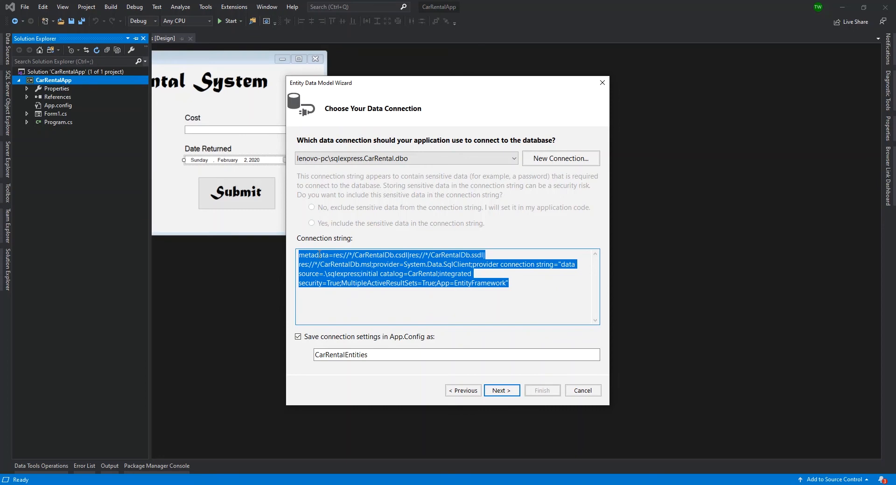
{"action": "left_click", "coordinate": [305, 255]}
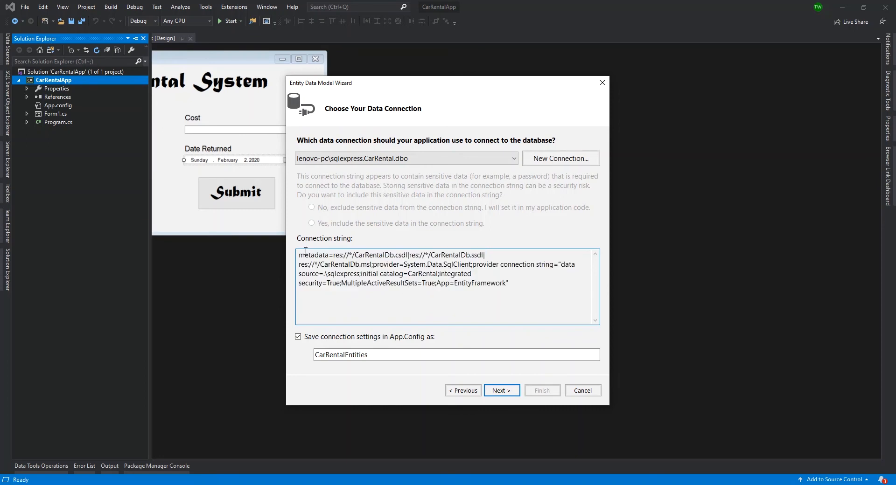
{"action": "left_click_drag", "start_coordinate": [298, 255], "coordinate": [483, 255]}
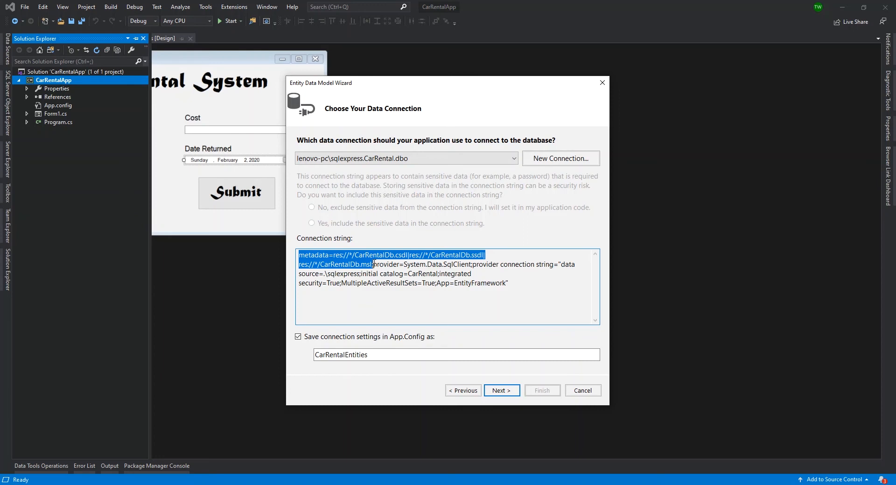
{"action": "double_click", "coordinate": [523, 265]}
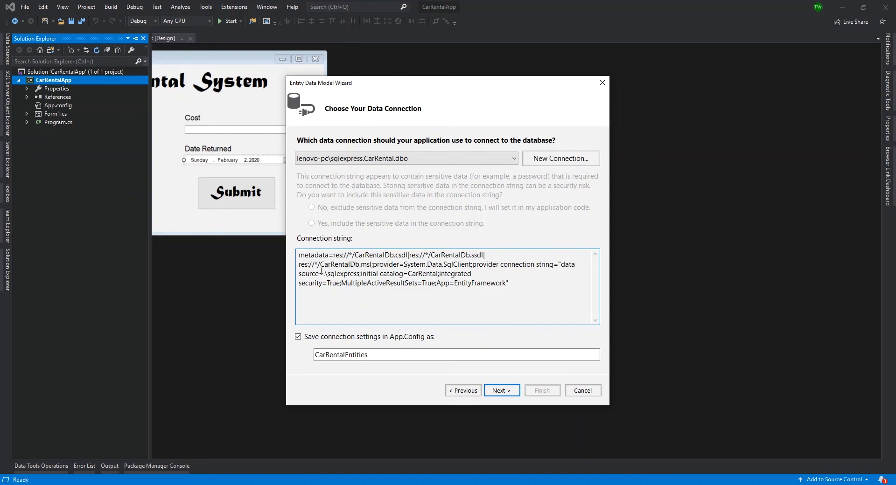
{"action": "double_click", "coordinate": [336, 275]}
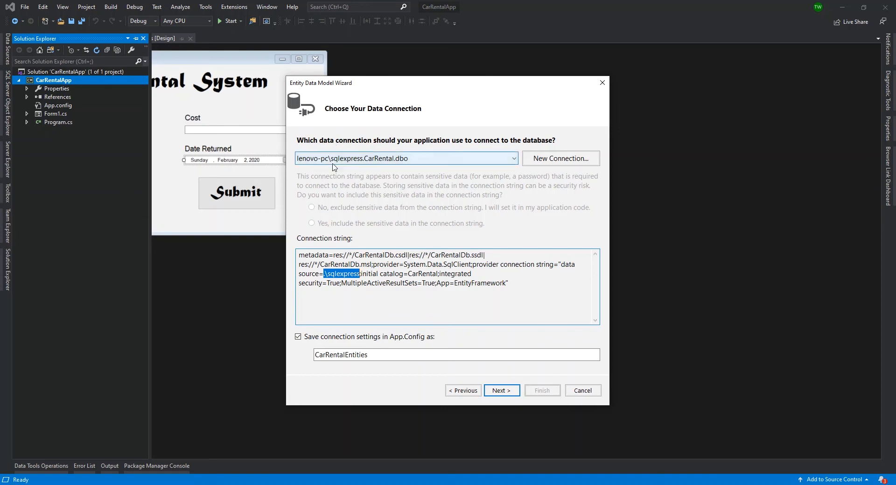
{"action": "mouse_move", "coordinate": [315, 167]}
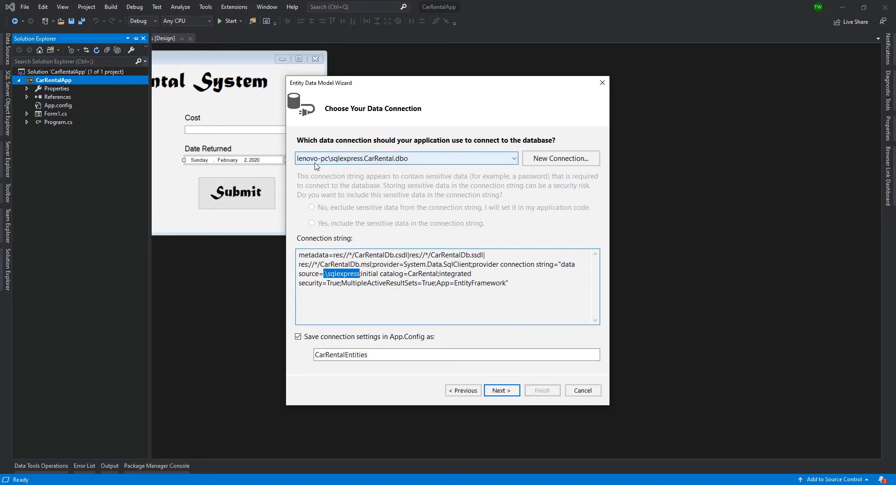
{"action": "mouse_move", "coordinate": [343, 164]}
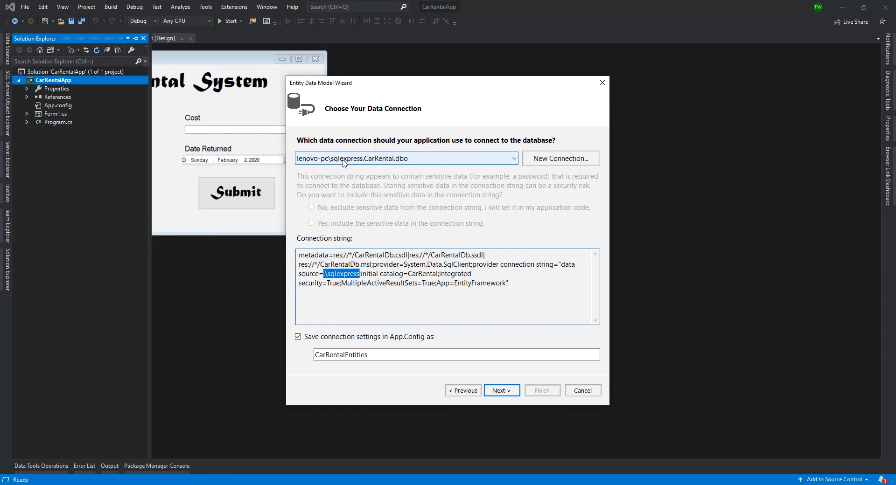
{"action": "mouse_move", "coordinate": [337, 160]}
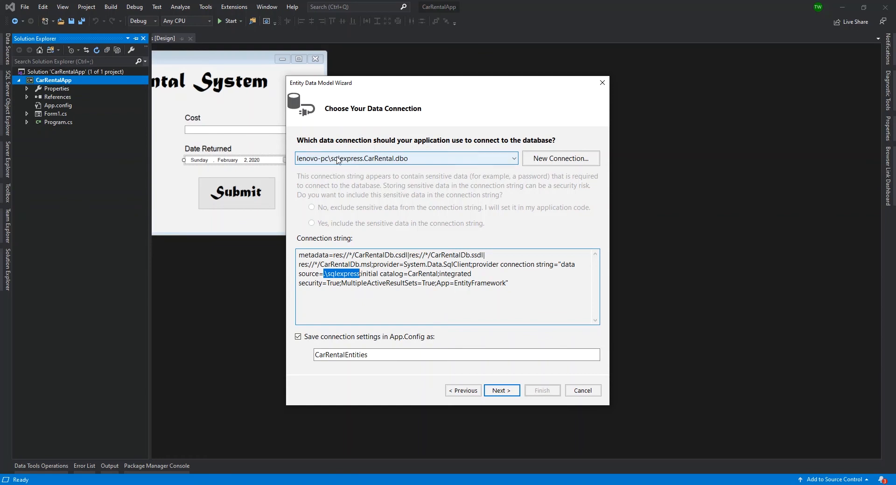
{"action": "mouse_move", "coordinate": [375, 165]}
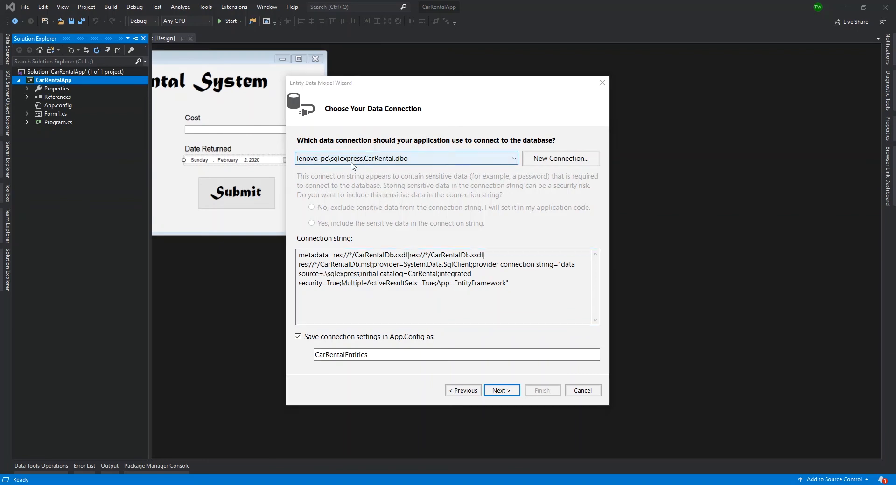
{"action": "double_click", "coordinate": [331, 274]}
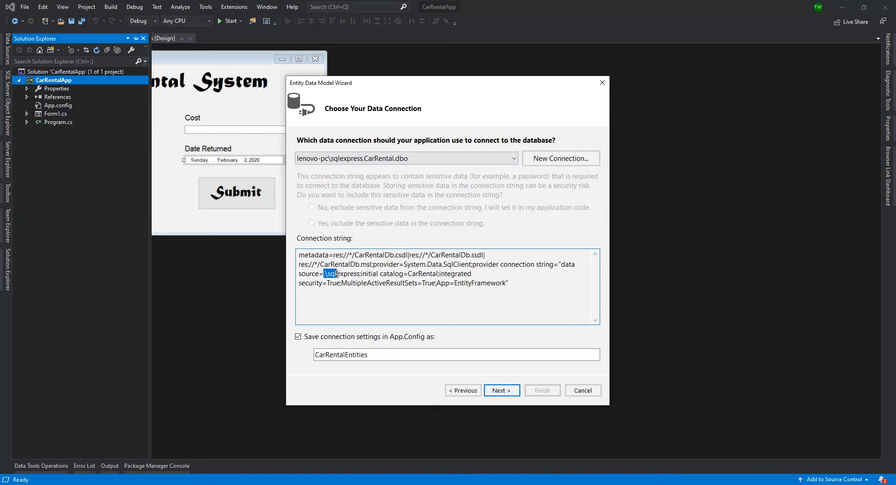
{"action": "double_click", "coordinate": [341, 274]}
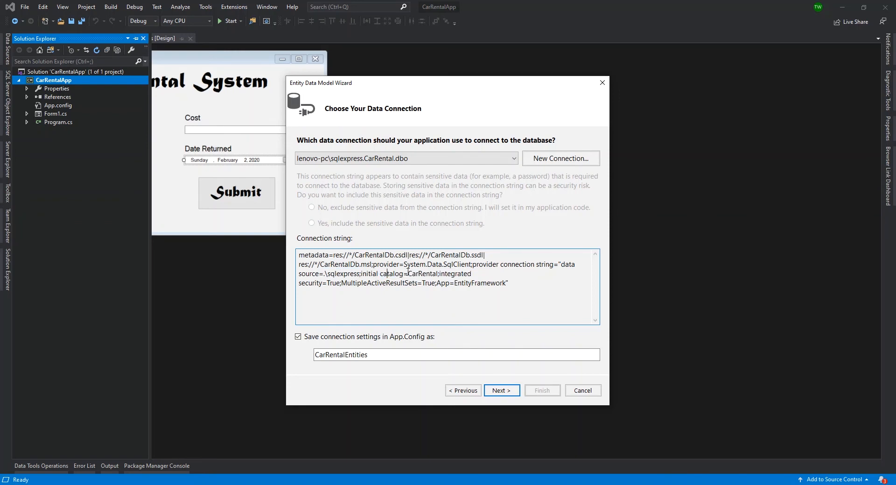
- Review the CarRental catalog name and security options in the connection string saved as CarRentalEntities
{"action": "double_click", "coordinate": [424, 274]}
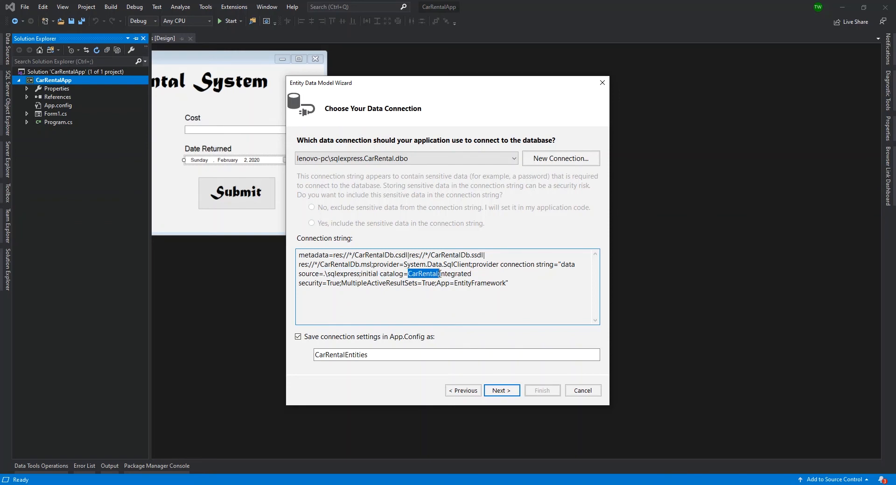
{"action": "left_click", "coordinate": [441, 274]}
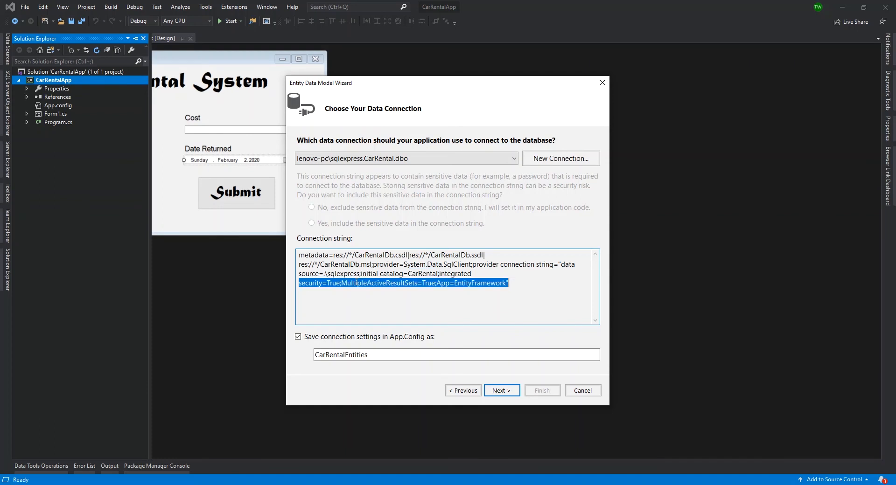
{"action": "left_click", "coordinate": [405, 283]}
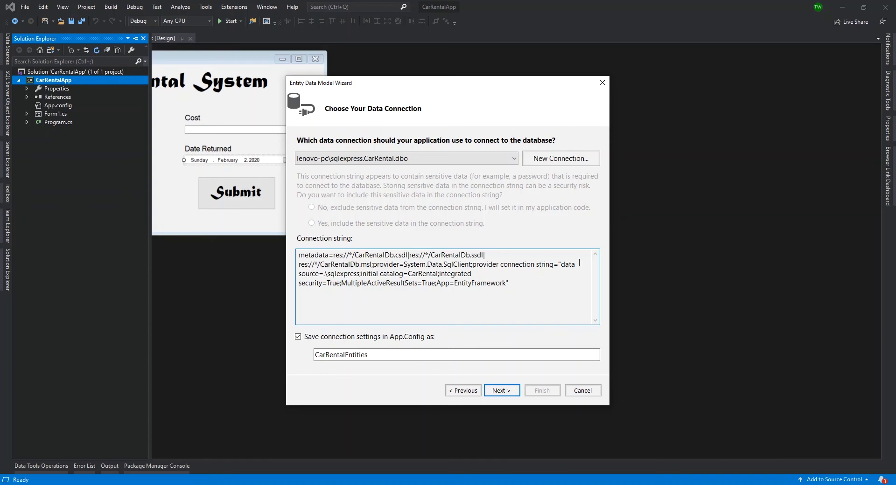
{"action": "double_click", "coordinate": [309, 274]}
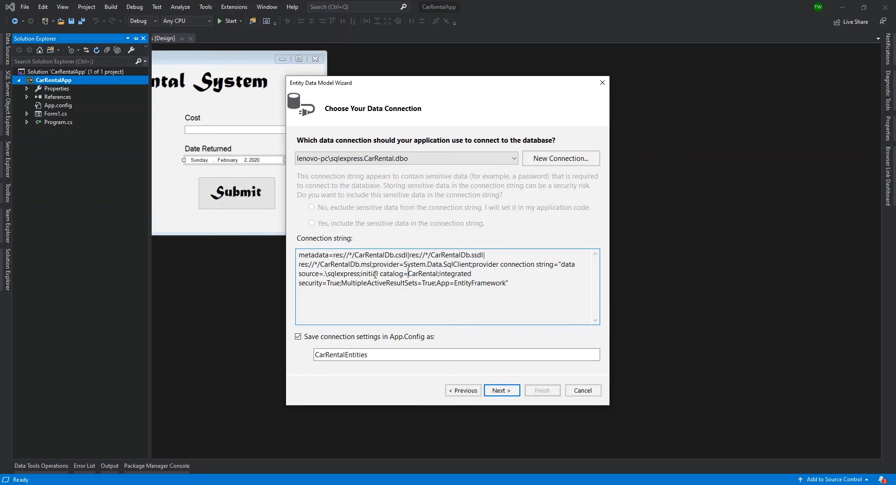
{"action": "double_click", "coordinate": [337, 274]}
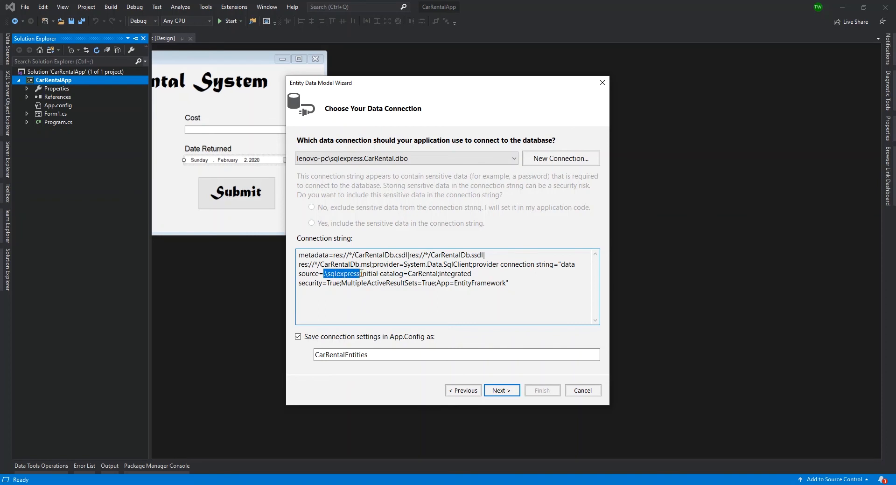
{"action": "left_click", "coordinate": [373, 275]}
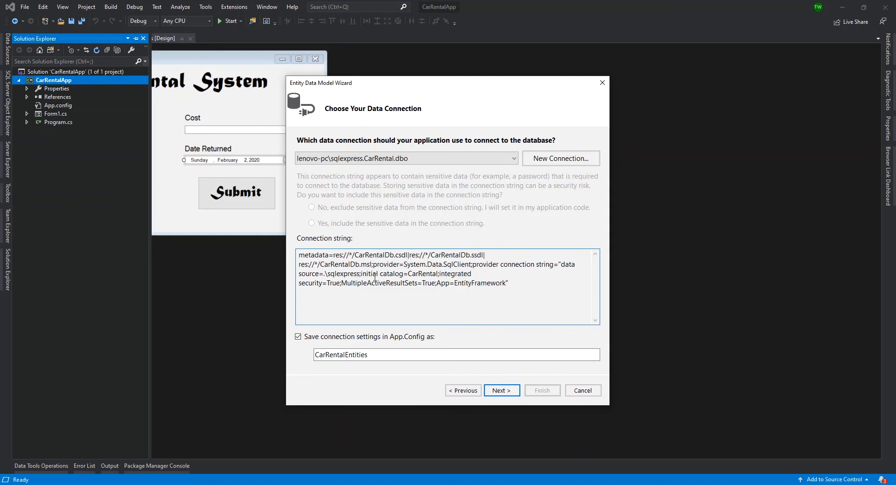
{"action": "double_click", "coordinate": [422, 275]}
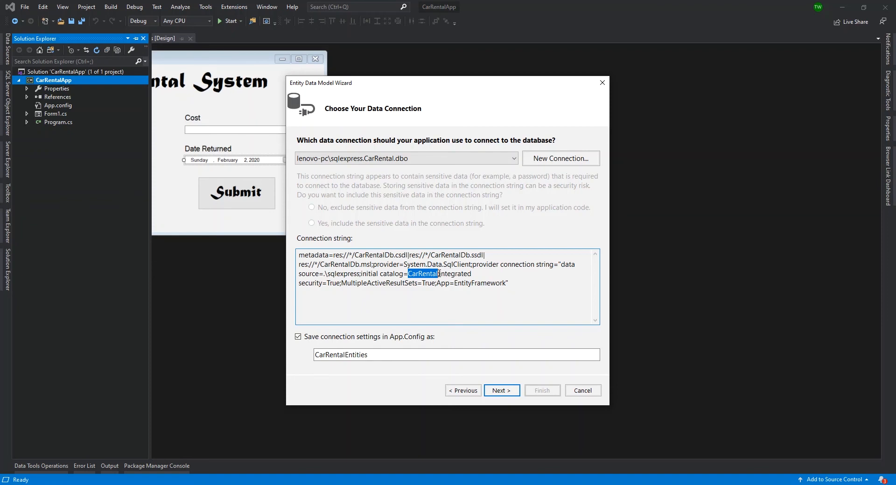
{"action": "left_click_drag", "start_coordinate": [387, 264], "coordinate": [508, 282]}
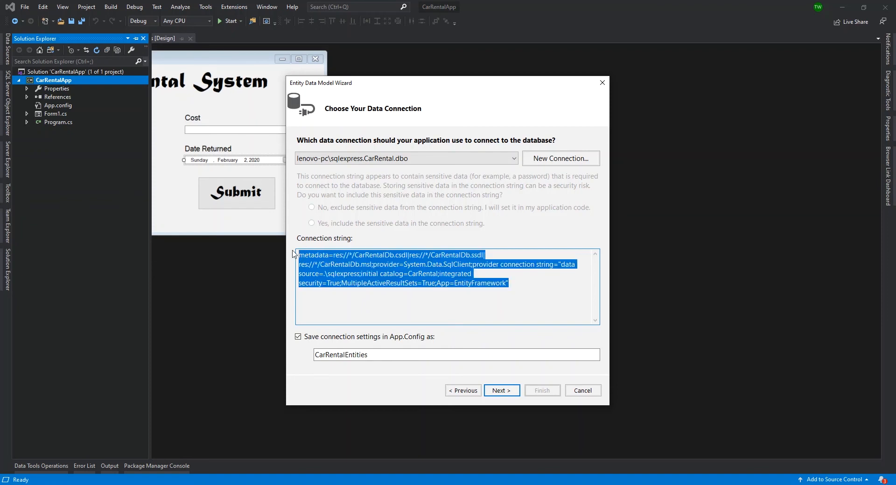
{"action": "left_click", "coordinate": [383, 265]}
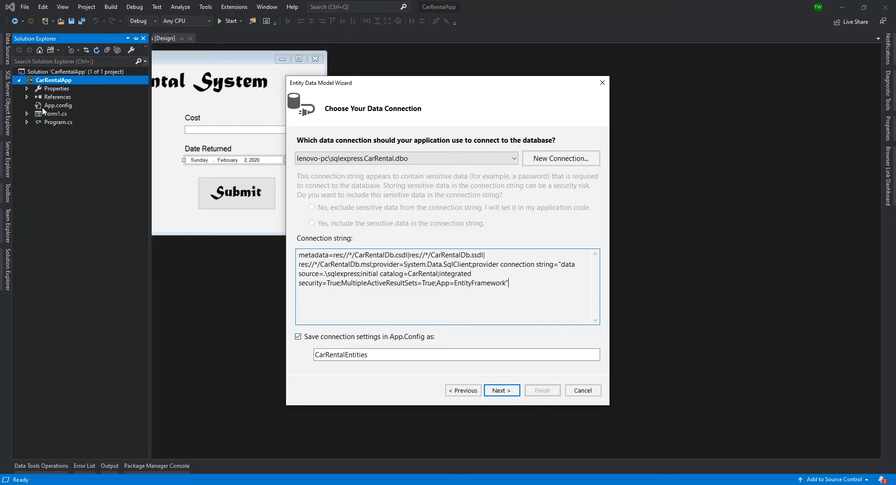
{"action": "mouse_move", "coordinate": [56, 114]}
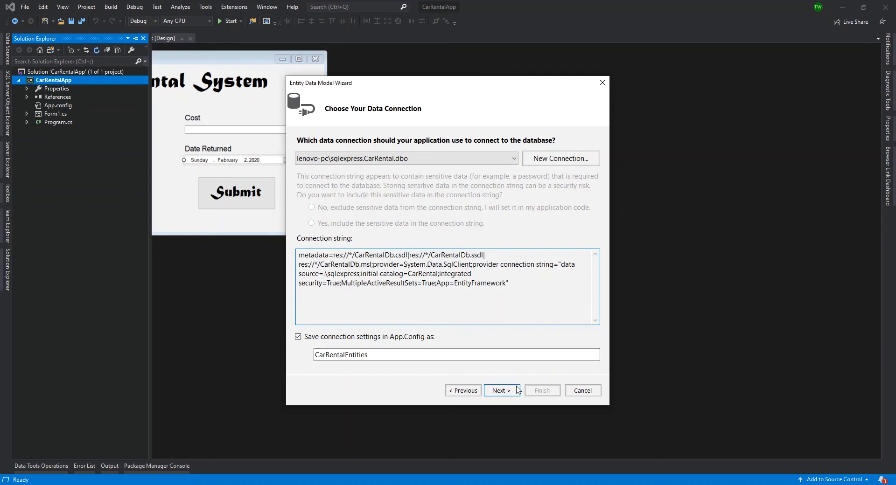
- Keep Entity Framework 6.x and continue to Choose Your Database Objects and Settings
{"action": "left_click", "coordinate": [501, 391]}
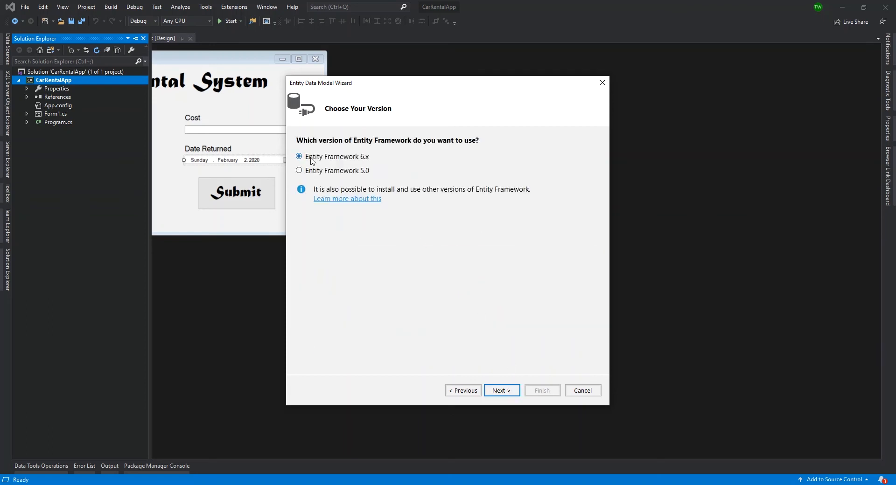
{"action": "mouse_move", "coordinate": [391, 160]}
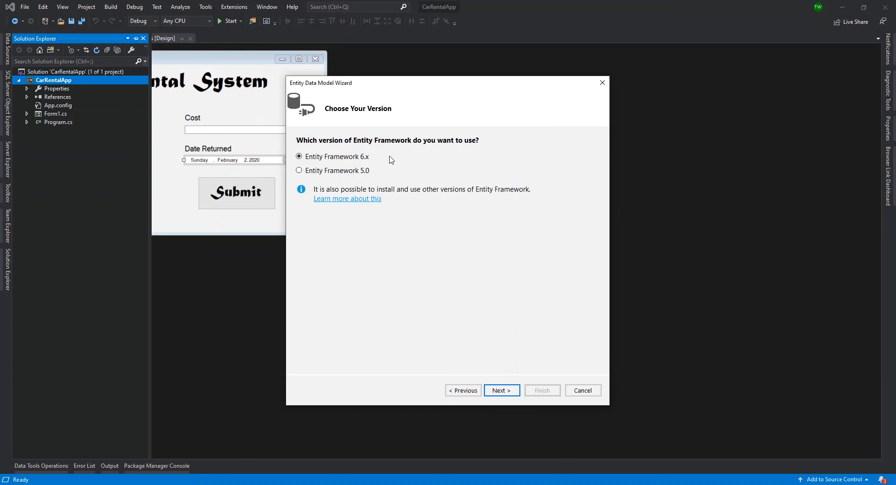
{"action": "left_click", "coordinate": [502, 391]}
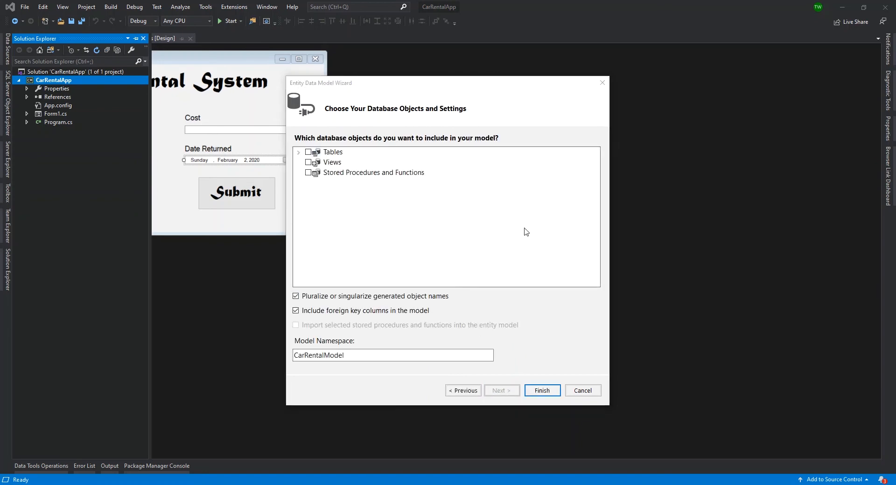
- Include all tables (CarRentalRecord, TypesOfCars) and finish generating the CarRentalDb.edmx model
{"action": "left_click", "coordinate": [332, 152]}
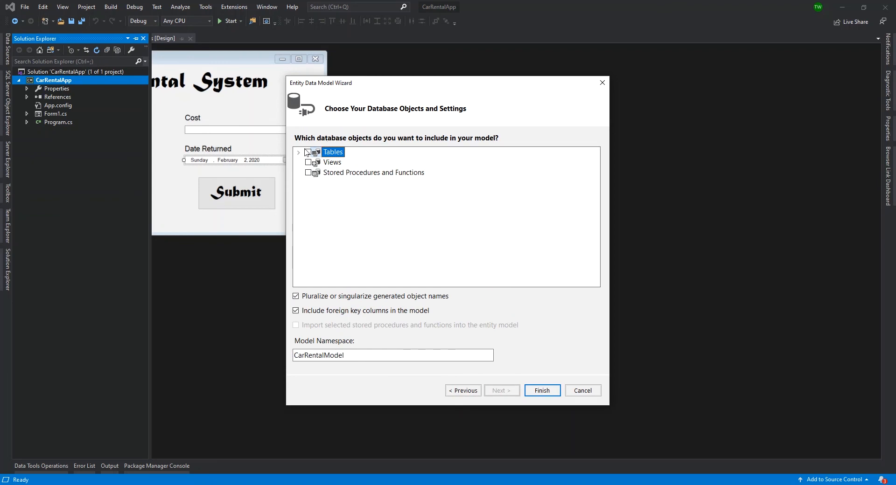
{"action": "left_click", "coordinate": [299, 152]}
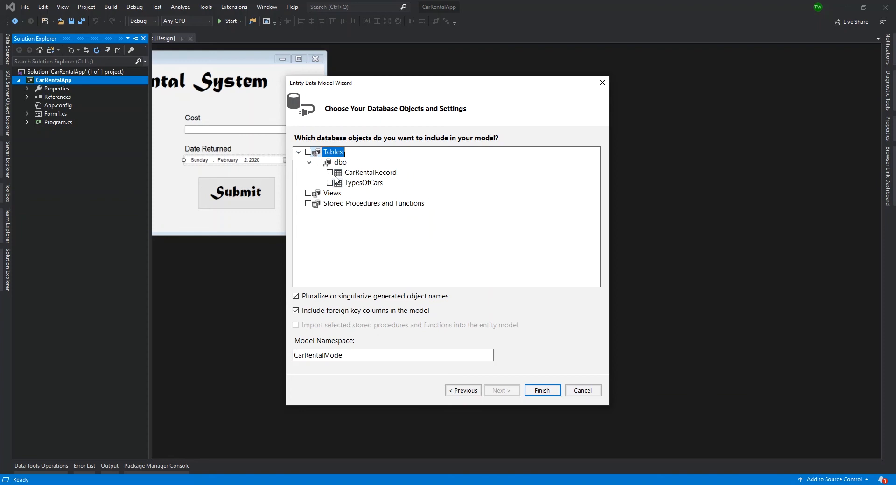
{"action": "left_click", "coordinate": [309, 152]}
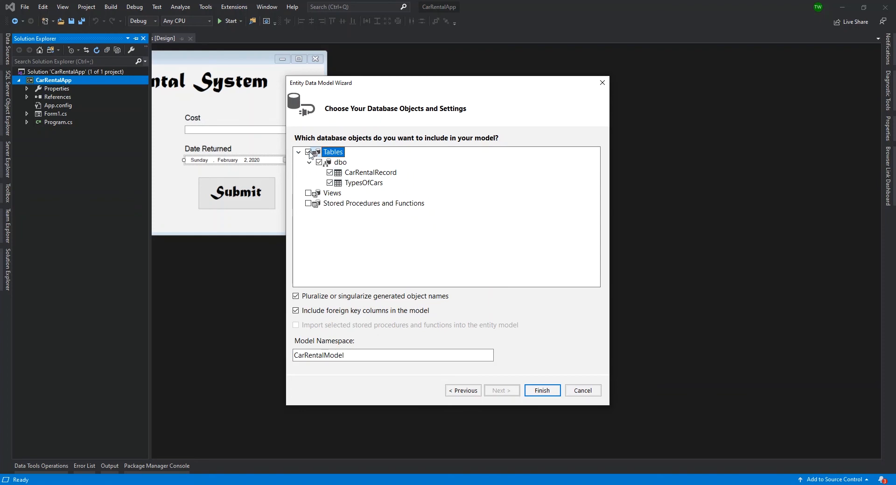
{"action": "mouse_move", "coordinate": [319, 177]}
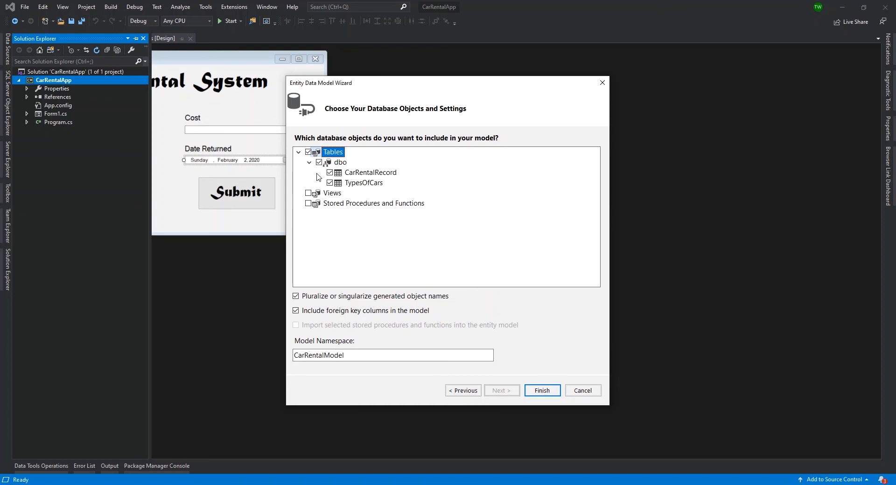
{"action": "mouse_move", "coordinate": [306, 181]}
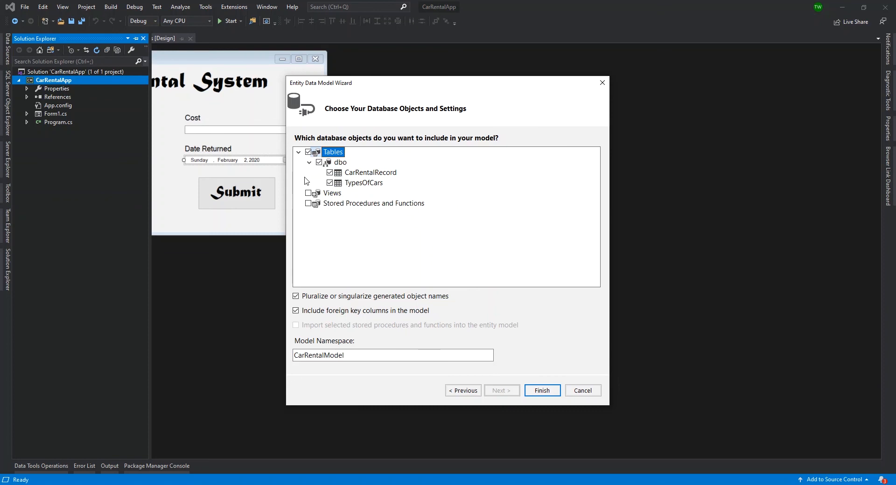
{"action": "mouse_move", "coordinate": [306, 199]}
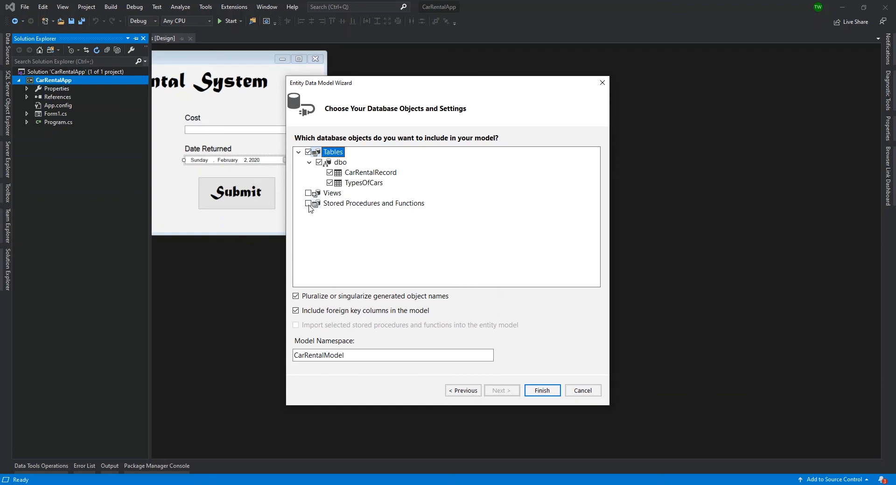
{"action": "mouse_move", "coordinate": [371, 223]}
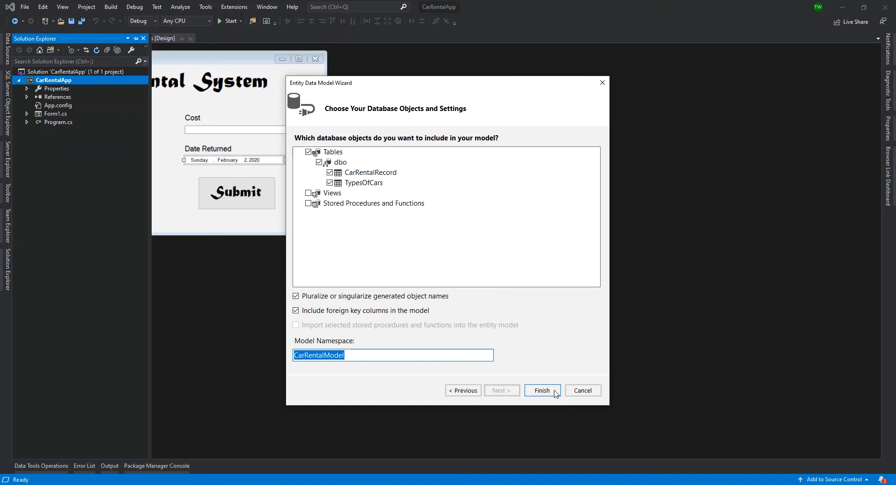
{"action": "left_click", "coordinate": [542, 391]}
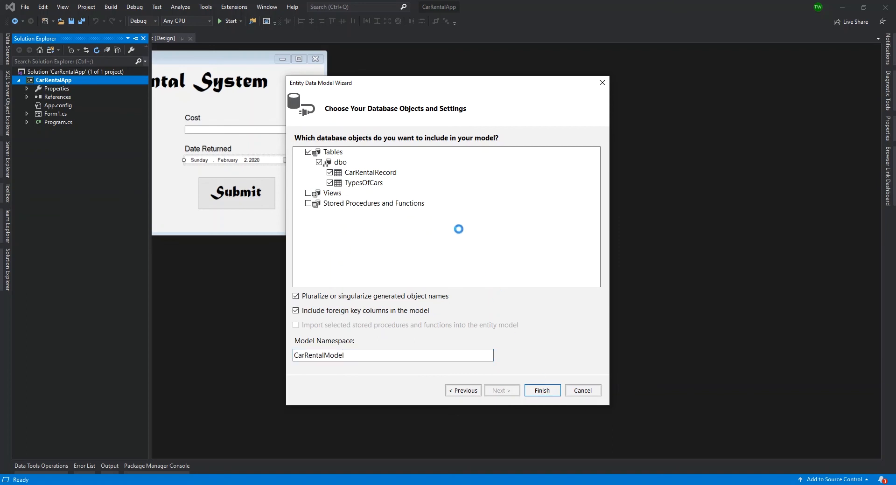
{"action": "left_click", "coordinate": [543, 391]}
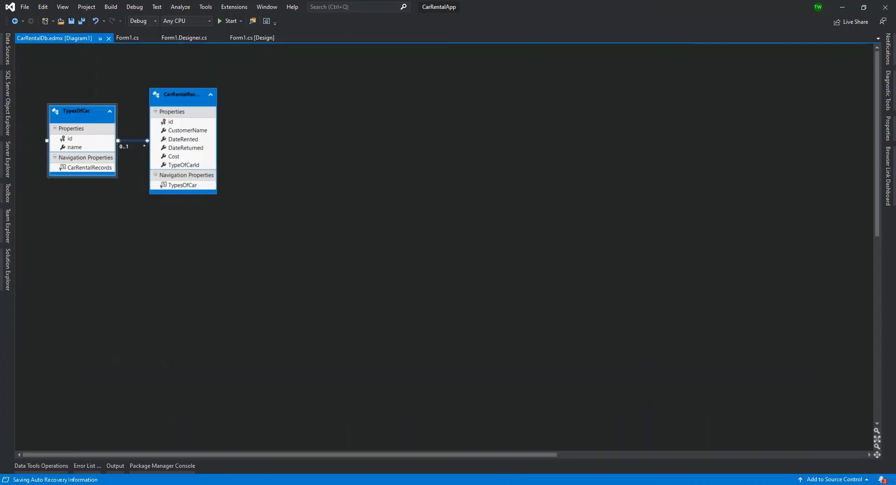
{"action": "mouse_move", "coordinate": [341, 176]}
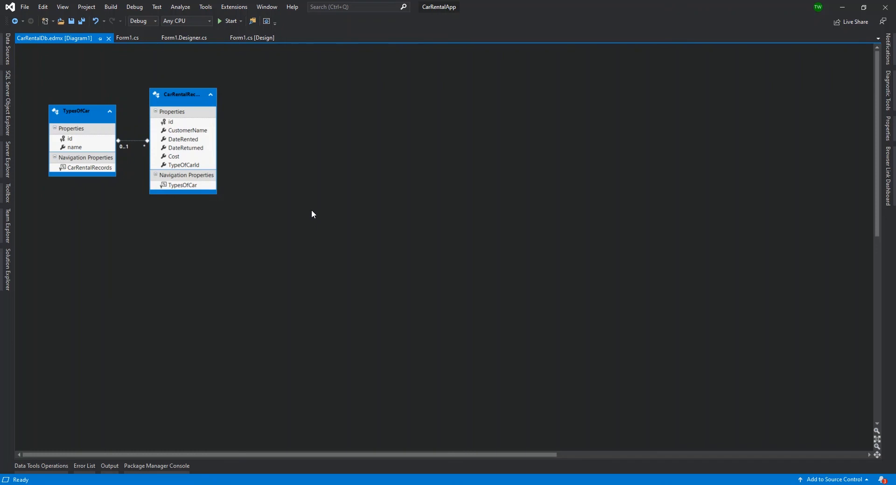
{"action": "mouse_move", "coordinate": [371, 180]}
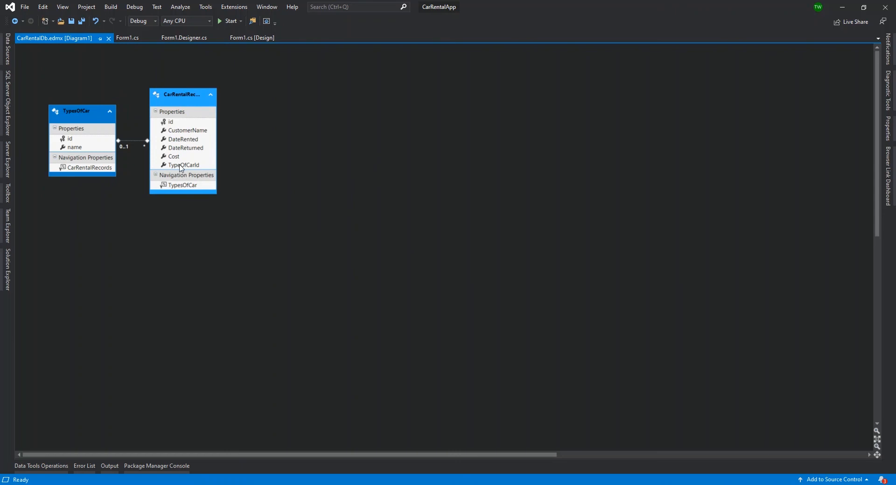
{"action": "mouse_move", "coordinate": [170, 101]}
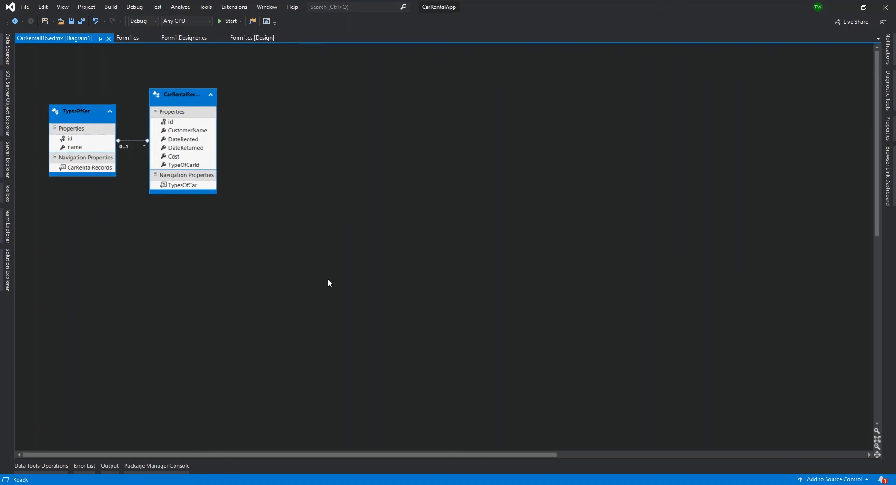
{"action": "mouse_move", "coordinate": [133, 149]}
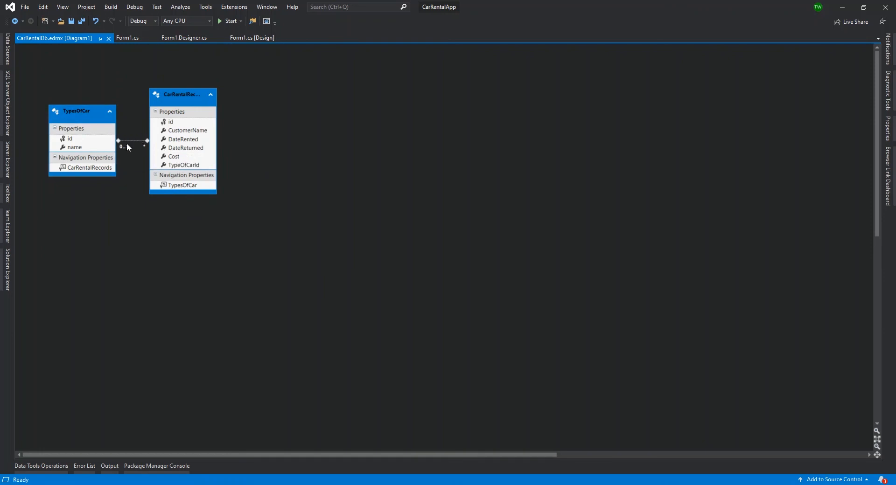
{"action": "mouse_move", "coordinate": [131, 142]}
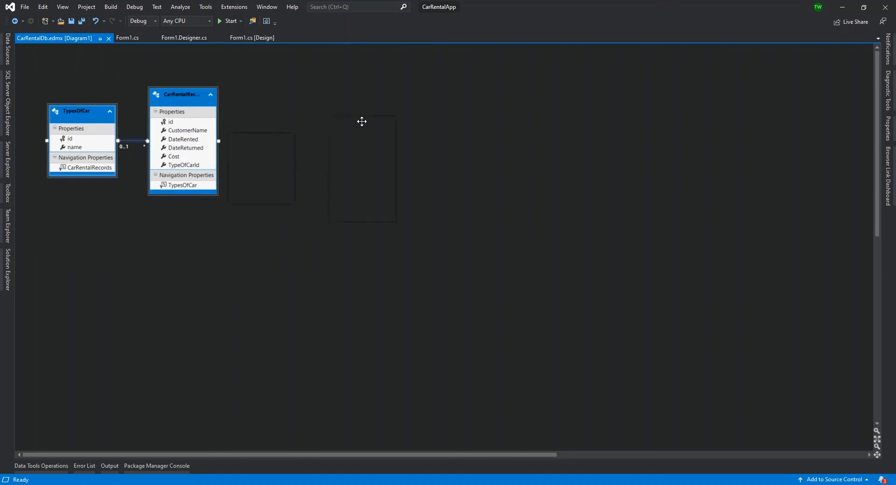
{"action": "left_click_drag", "start_coordinate": [83, 111], "coordinate": [323, 150]}
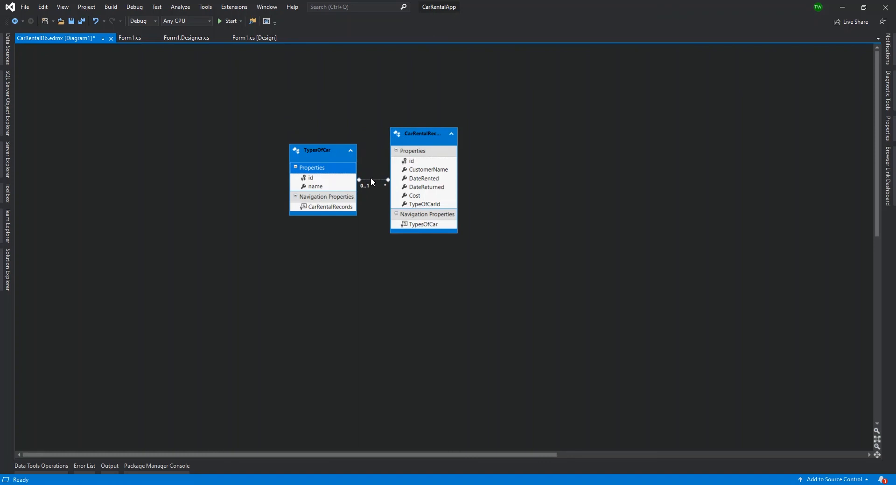
{"action": "left_click", "coordinate": [371, 179]}
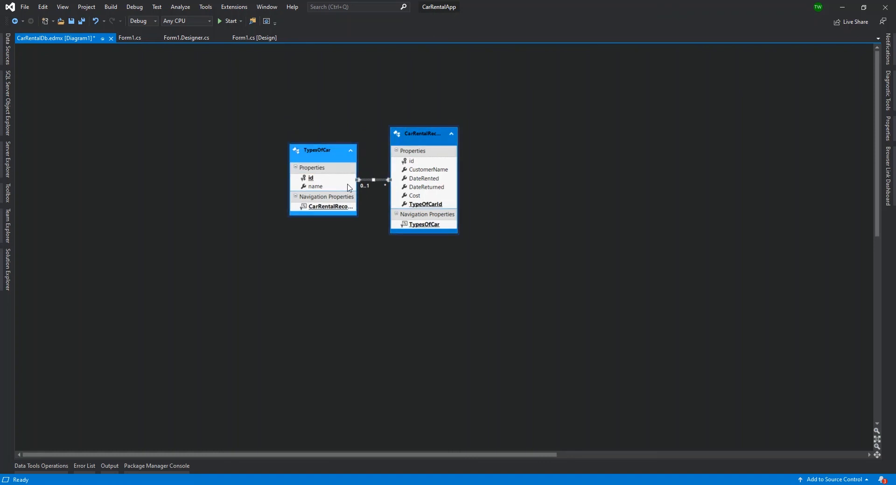
{"action": "mouse_move", "coordinate": [323, 189]}
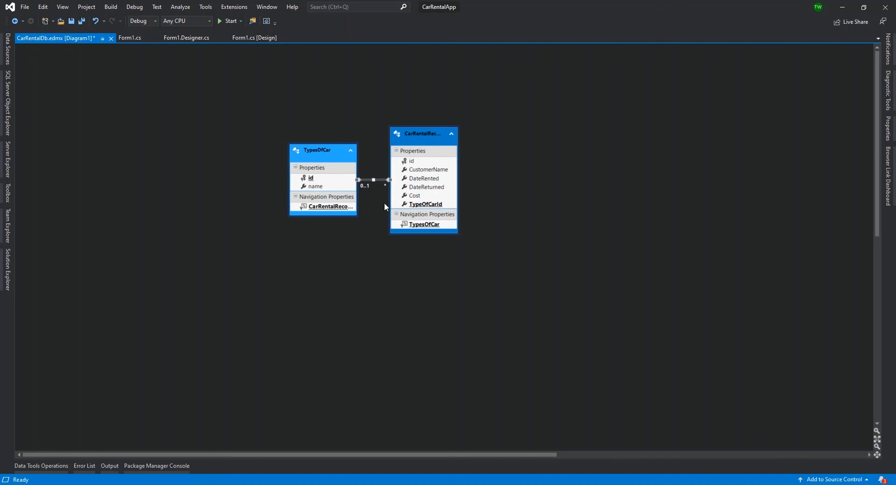
{"action": "mouse_move", "coordinate": [432, 209]}
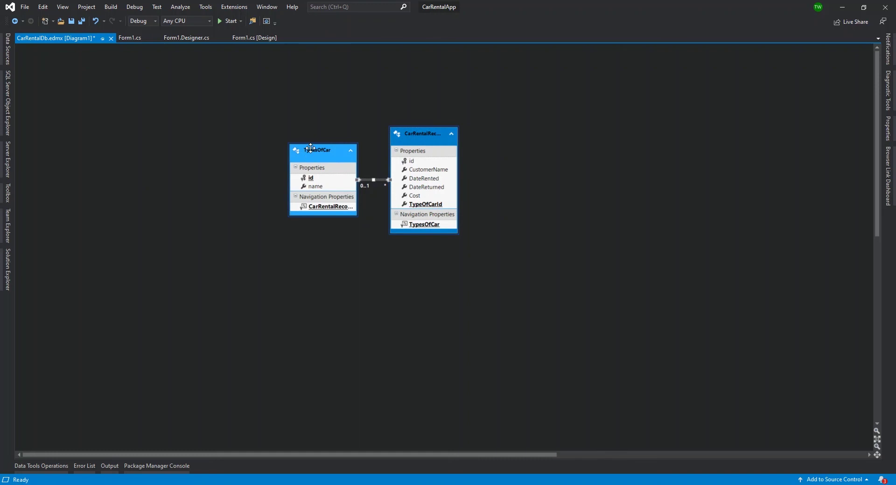
{"action": "mouse_move", "coordinate": [368, 217]}
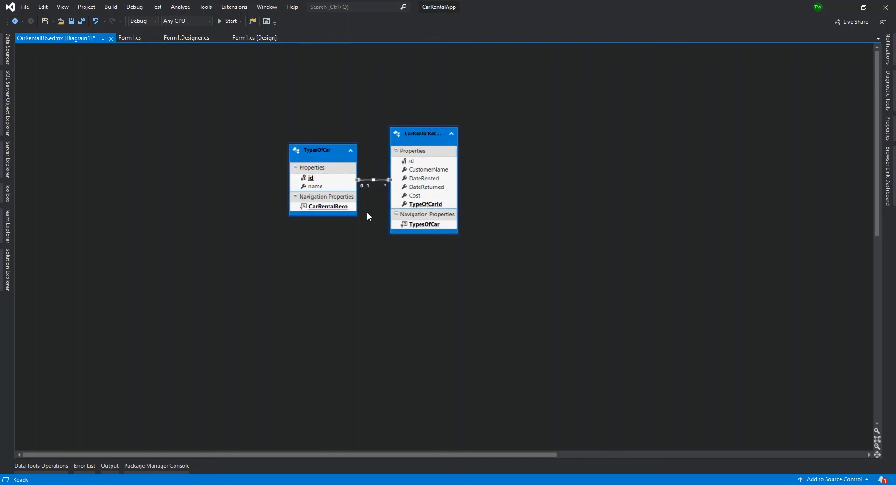
{"action": "mouse_move", "coordinate": [364, 299]}
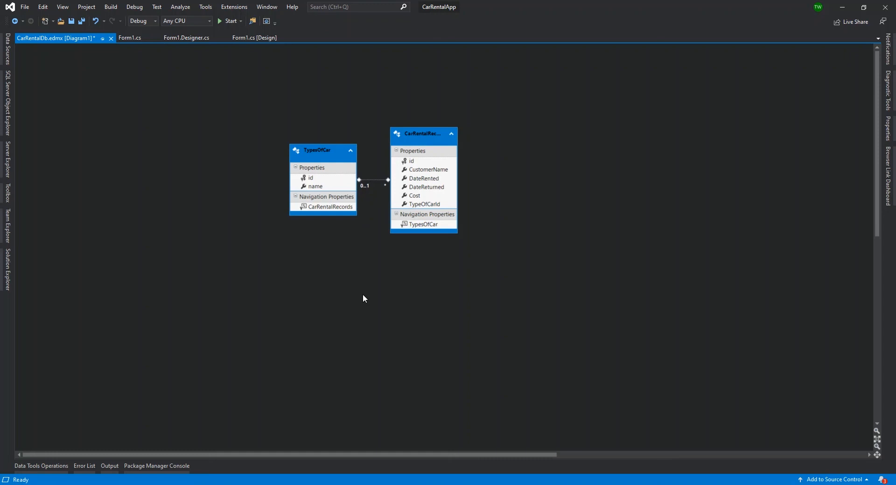
{"action": "mouse_move", "coordinate": [321, 266]}
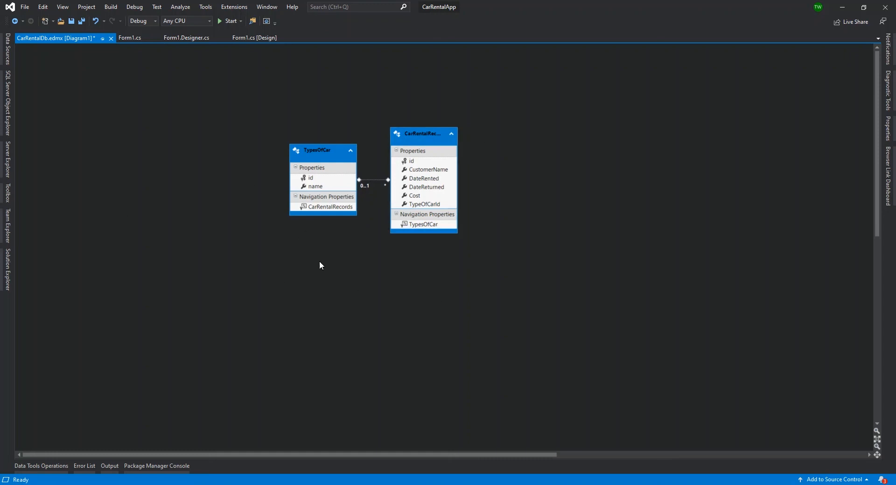
{"action": "mouse_move", "coordinate": [560, 300]}
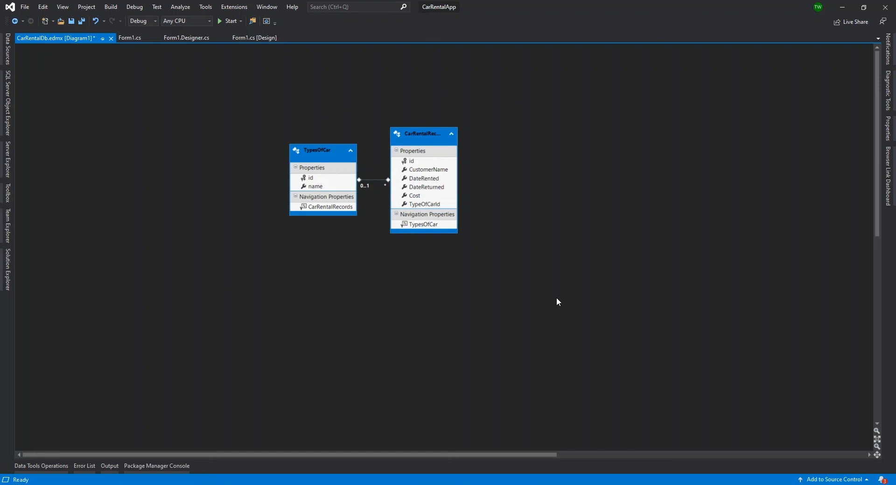
{"action": "mouse_move", "coordinate": [554, 306]}
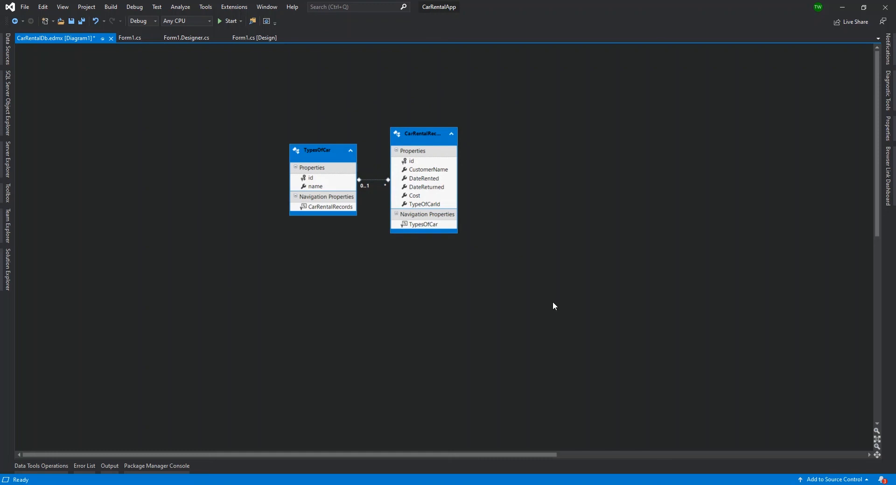
- Save the EDMX and show the model properties with code generation strategy and namespace CarRentalModel
{"action": "left_click", "coordinate": [110, 7]}
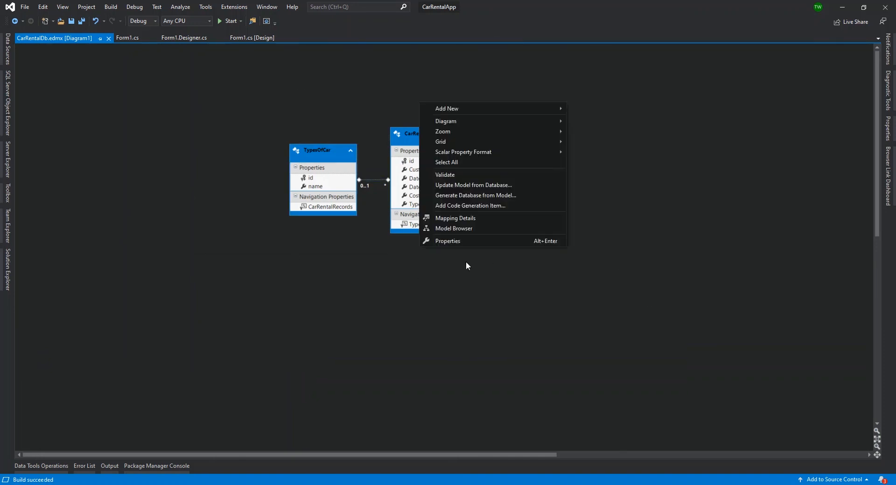
{"action": "left_click", "coordinate": [447, 241]}
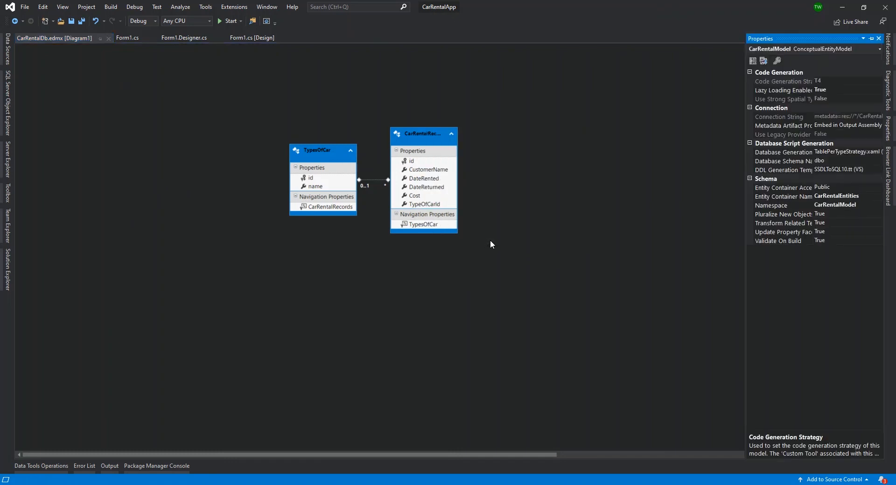
{"action": "left_click", "coordinate": [782, 81]}
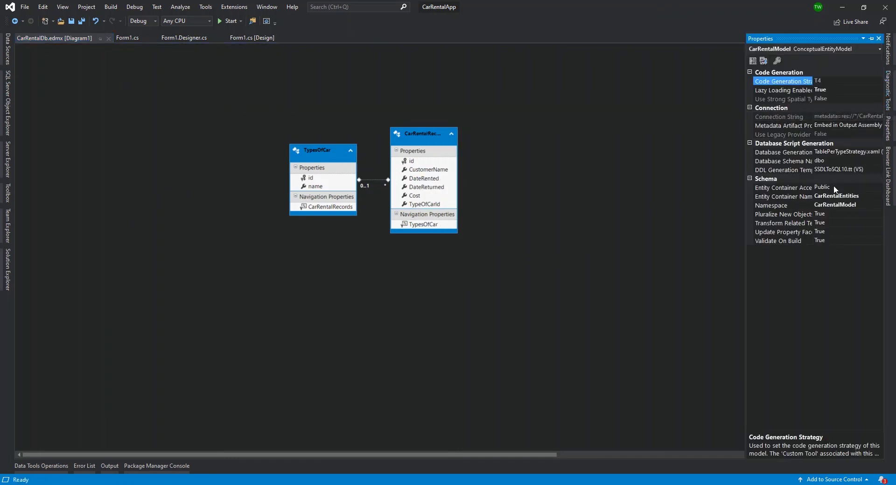
{"action": "left_click", "coordinate": [771, 205]}
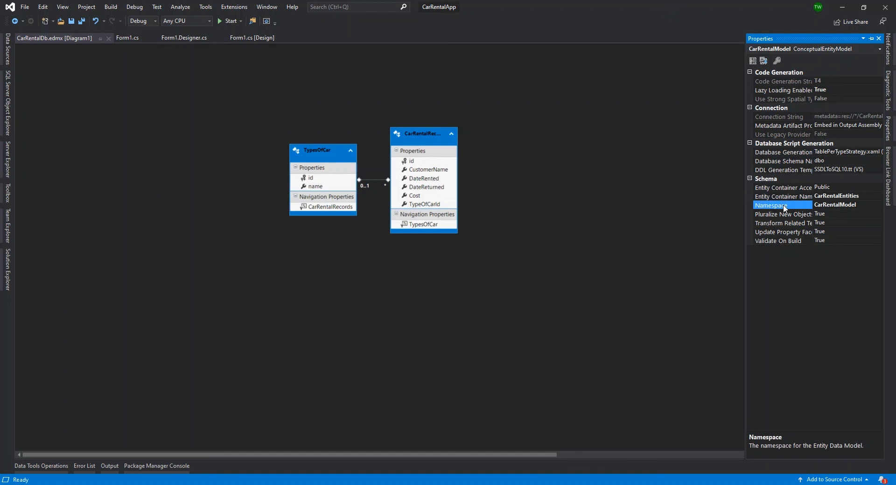
{"action": "mouse_move", "coordinate": [794, 206]}
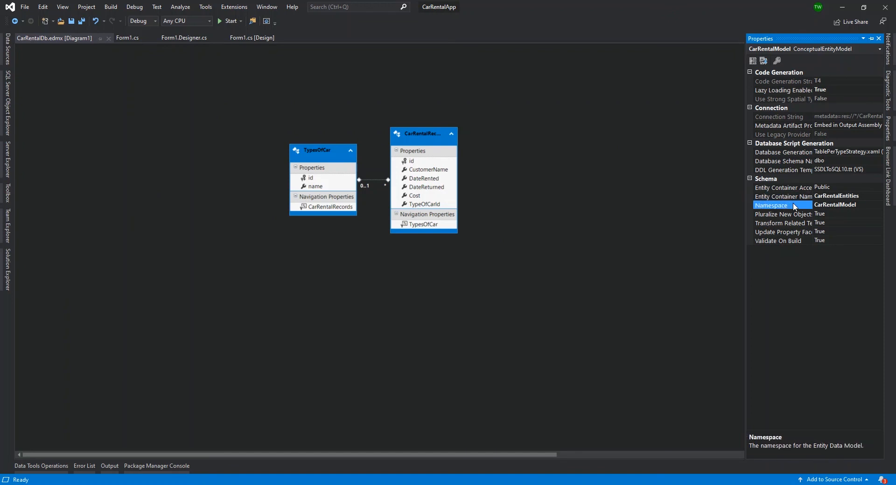
- Review the Entity Container Name CarRentalEntities and namespace CarRentalModel in Properties
{"action": "left_click", "coordinate": [783, 197]}
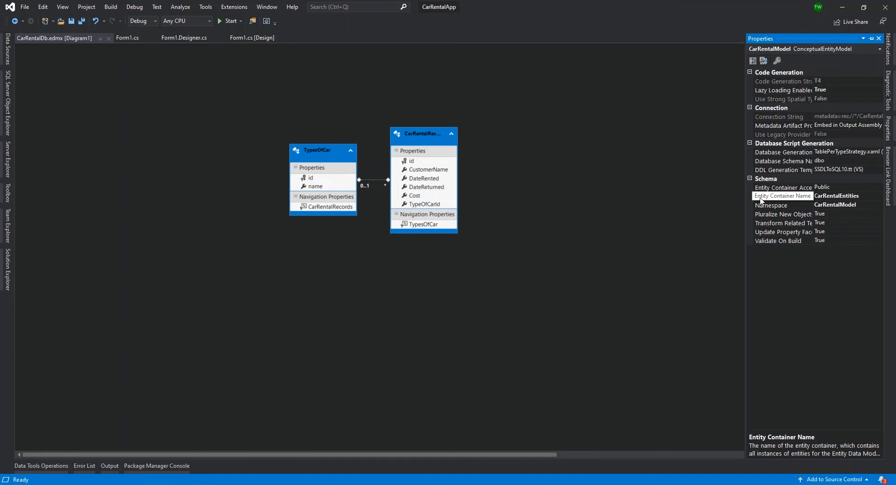
{"action": "left_click", "coordinate": [782, 196]}
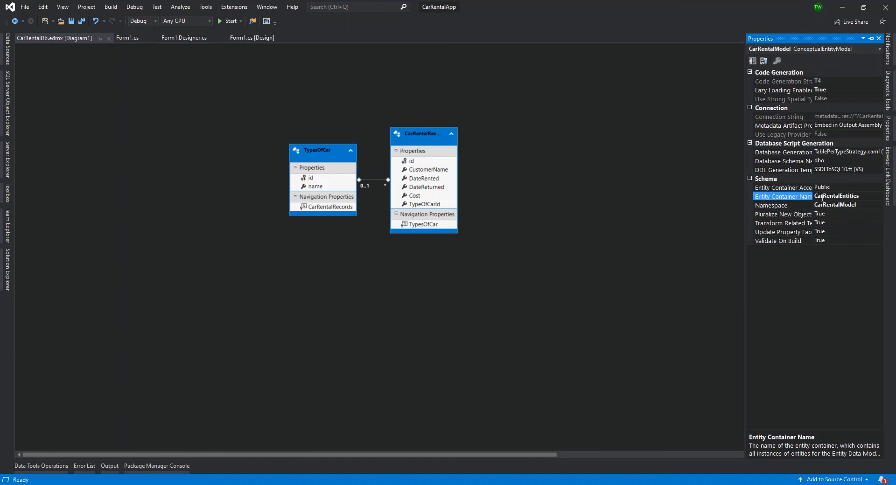
{"action": "left_click", "coordinate": [845, 196]}
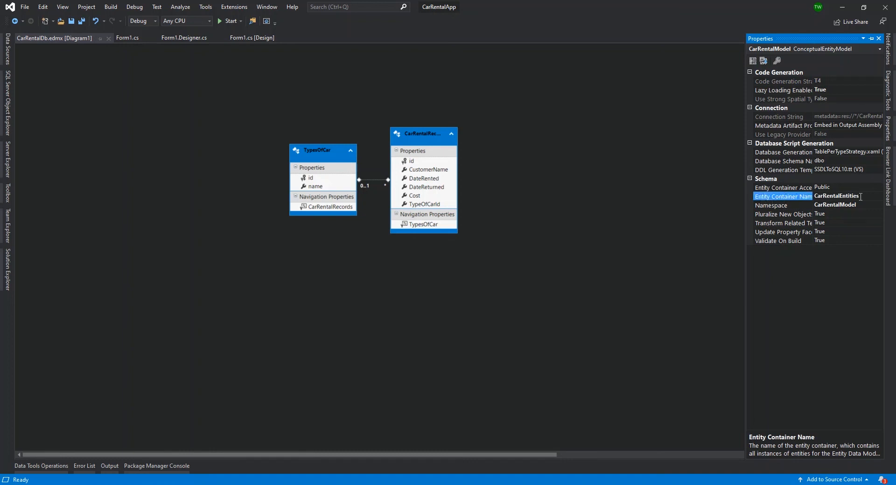
{"action": "left_click", "coordinate": [771, 205]}
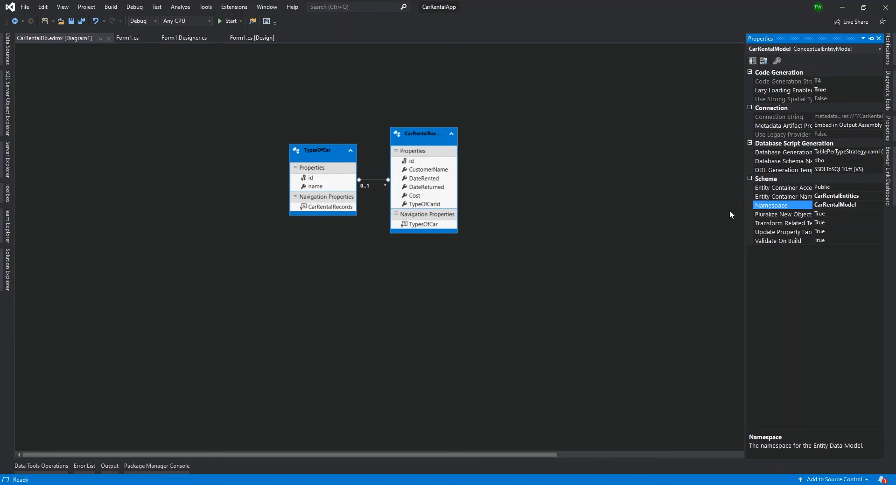
{"action": "mouse_move", "coordinate": [362, 167]}
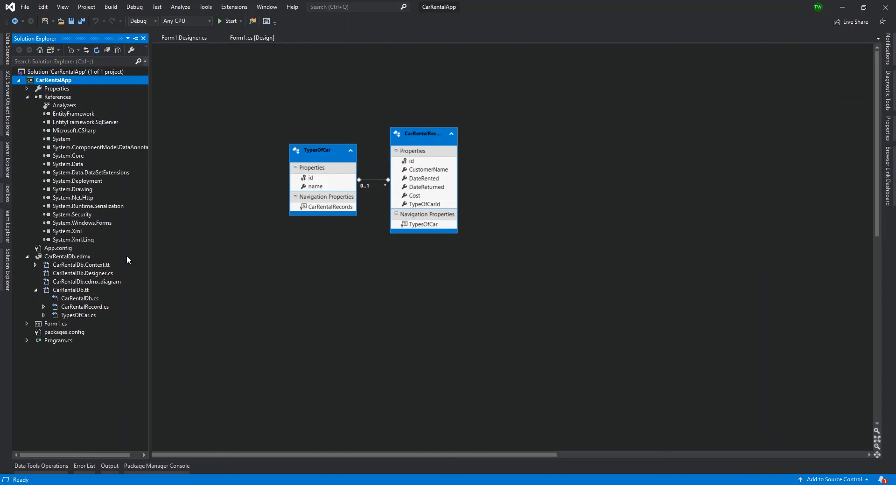
- Collapse References and open CarRentalRecord.cs from under CarRentalDb.tt
{"action": "left_click", "coordinate": [37, 97]}
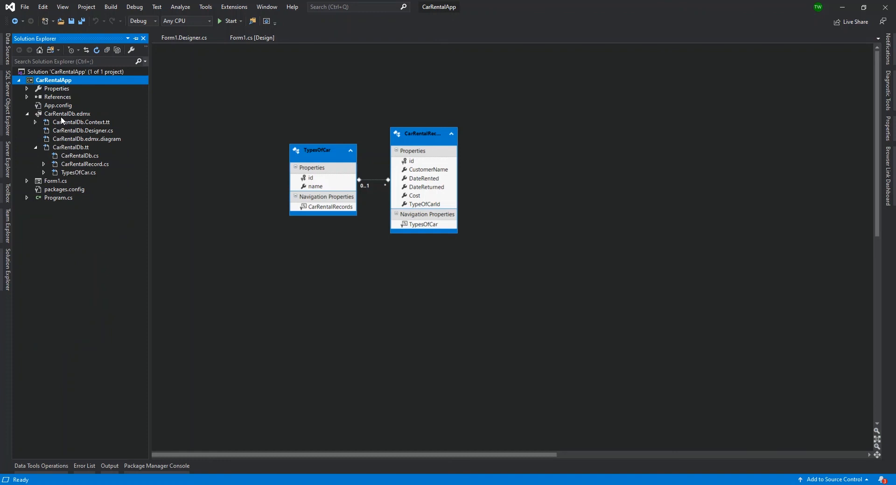
{"action": "left_click", "coordinate": [79, 173]}
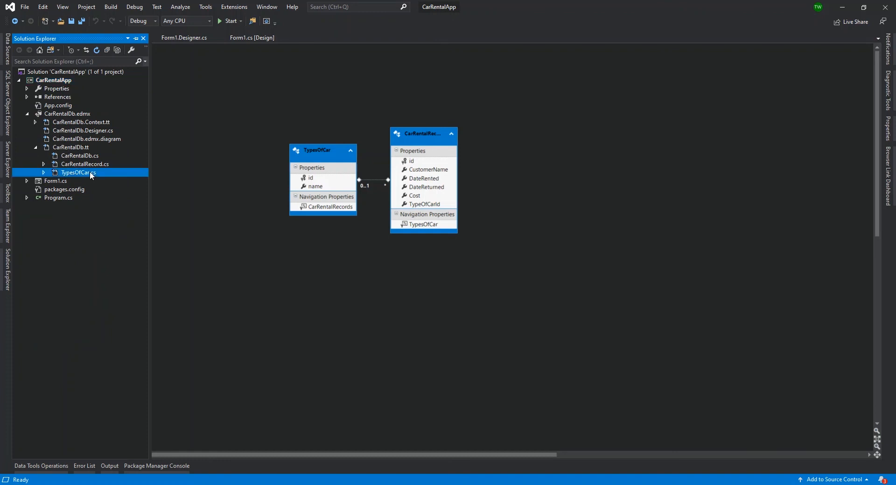
{"action": "double_click", "coordinate": [85, 164]}
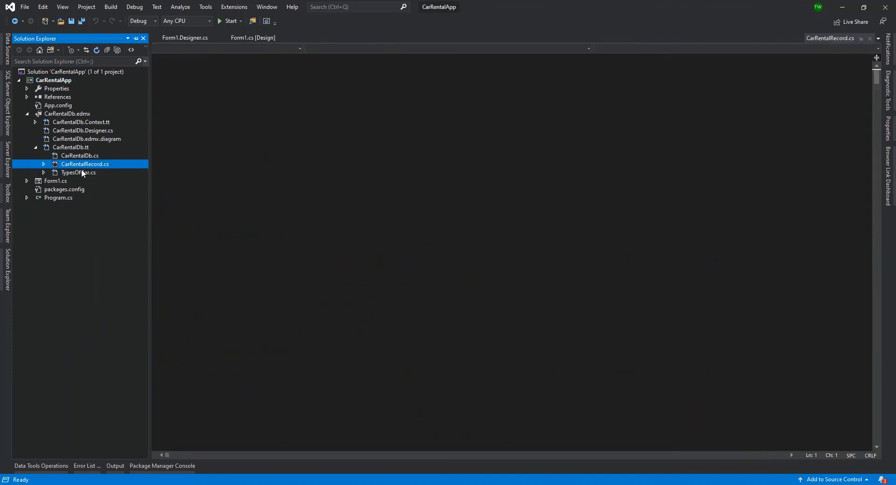
- Review the CarRentalRecord class properties: id, CustomerName, DateRented, DateReturned, Cost, TypeOfCarId, TypesOfCar
{"action": "double_click", "coordinate": [84, 164]}
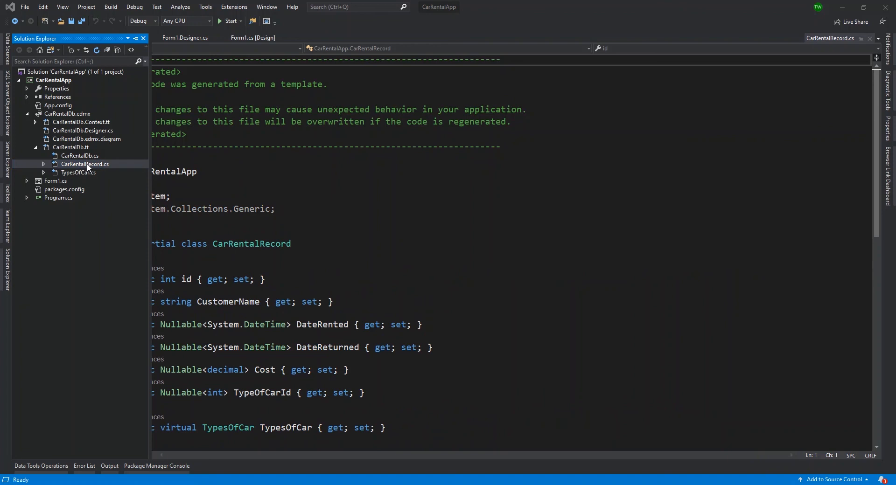
{"action": "mouse_move", "coordinate": [95, 170]}
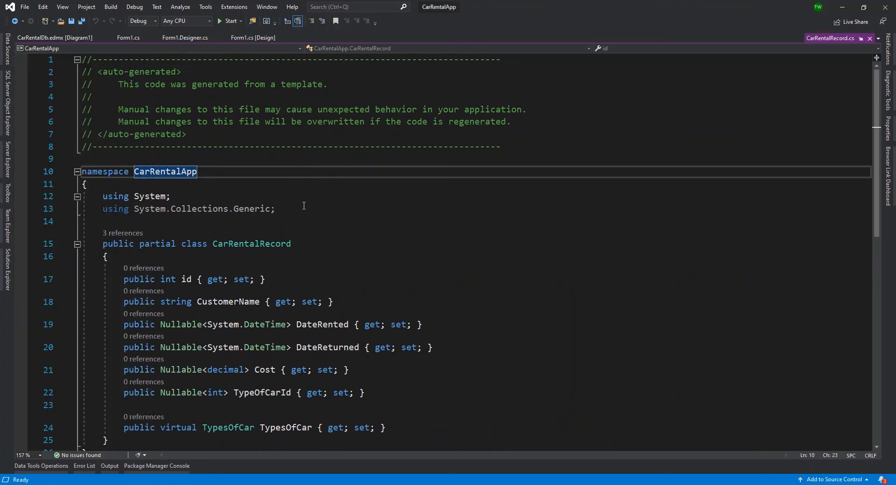
{"action": "scroll", "scroll_direction": "down", "scroll_amount": 3}
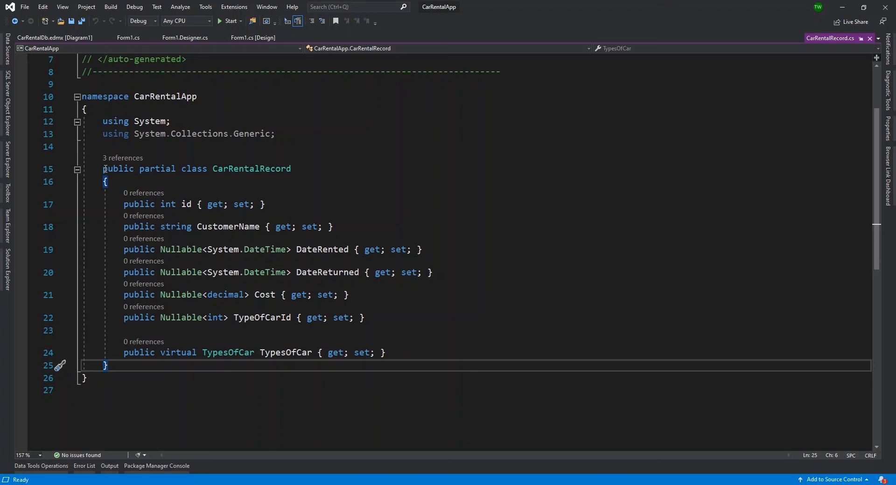
{"action": "left_click_drag", "start_coordinate": [102, 169], "coordinate": [234, 249]}
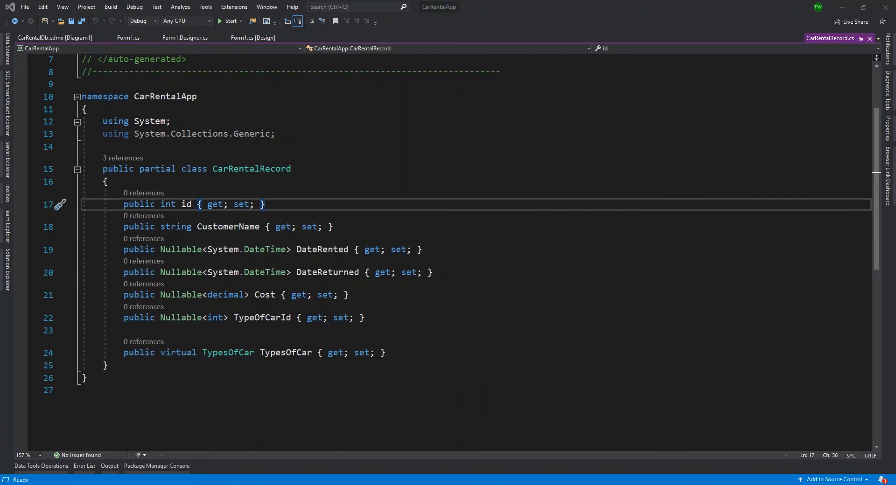
{"action": "mouse_move", "coordinate": [311, 198]}
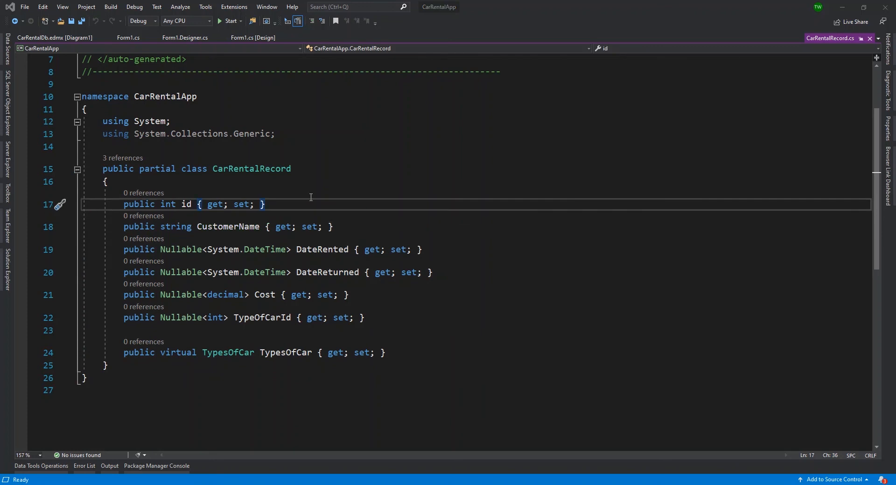
{"action": "mouse_move", "coordinate": [319, 199]}
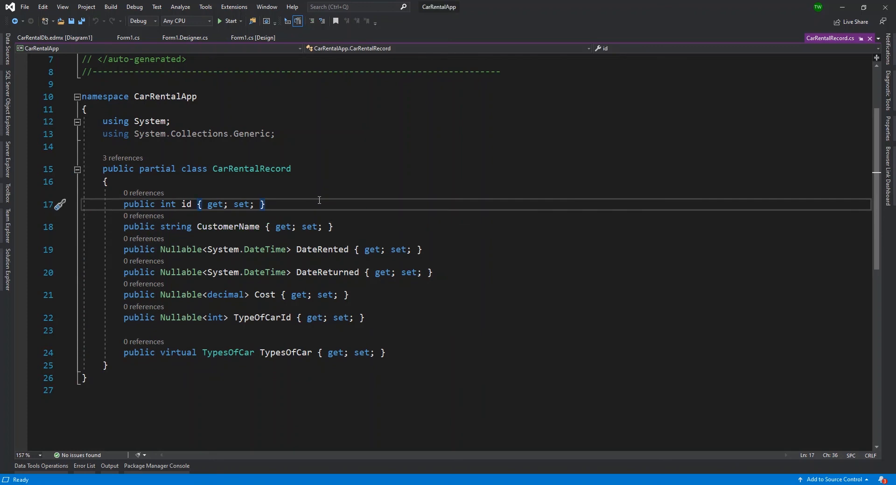
{"action": "mouse_move", "coordinate": [374, 218]}
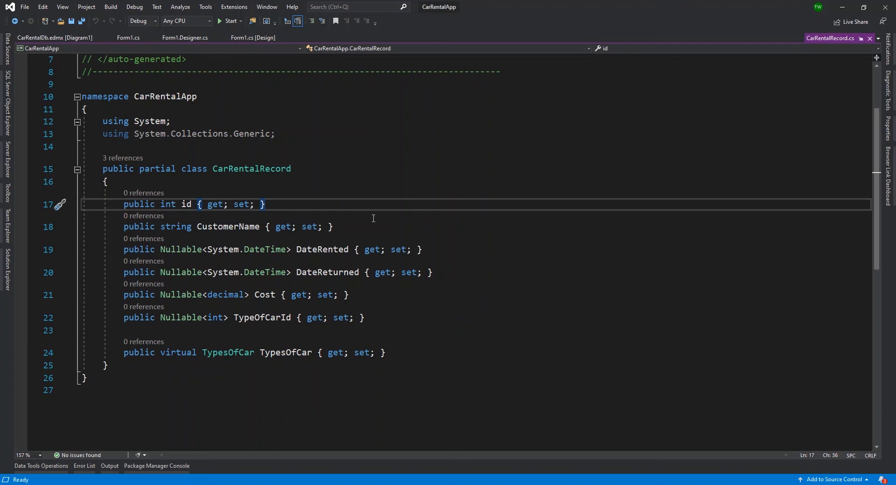
{"action": "left_click", "coordinate": [333, 226]}
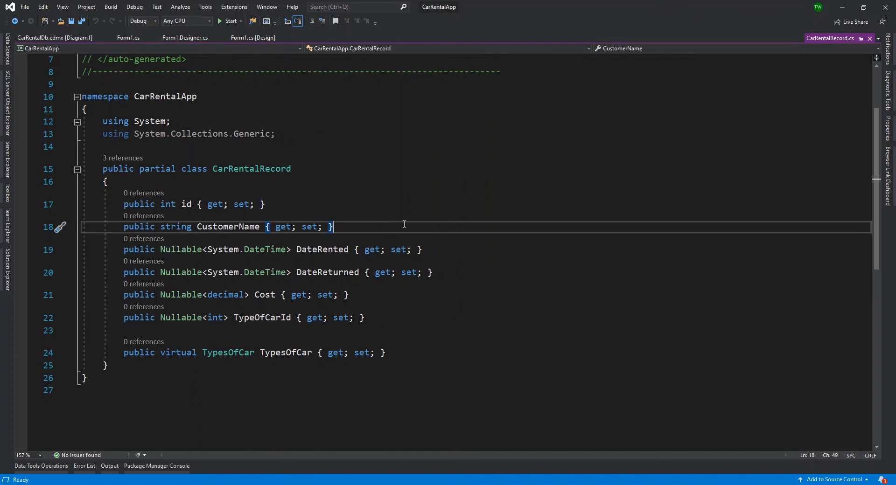
{"action": "mouse_move", "coordinate": [180, 376]}
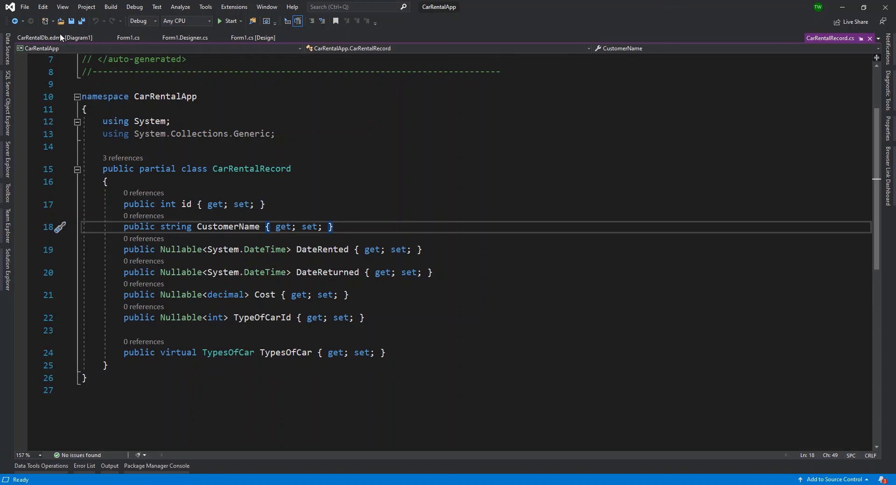
- View Form1.cs button1_Click code, then show the Car Rental System form in the designer
{"action": "left_click", "coordinate": [128, 38]}
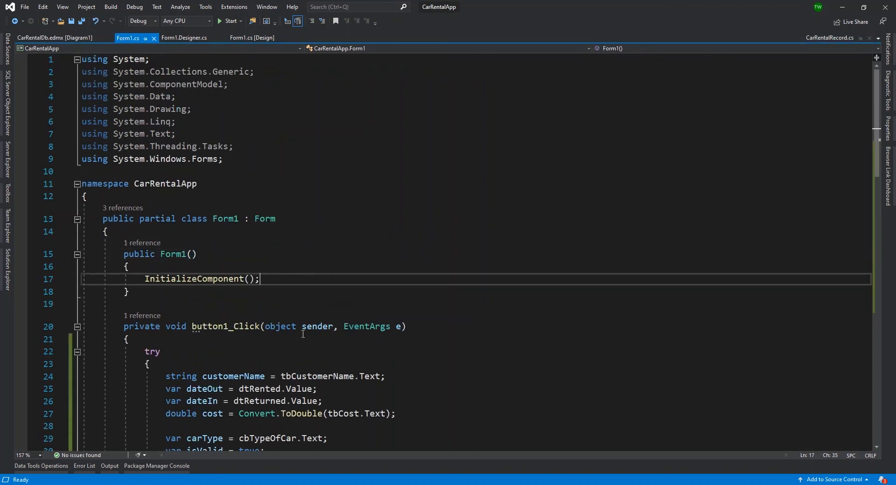
{"action": "scroll", "scroll_direction": "down", "scroll_amount": 3}
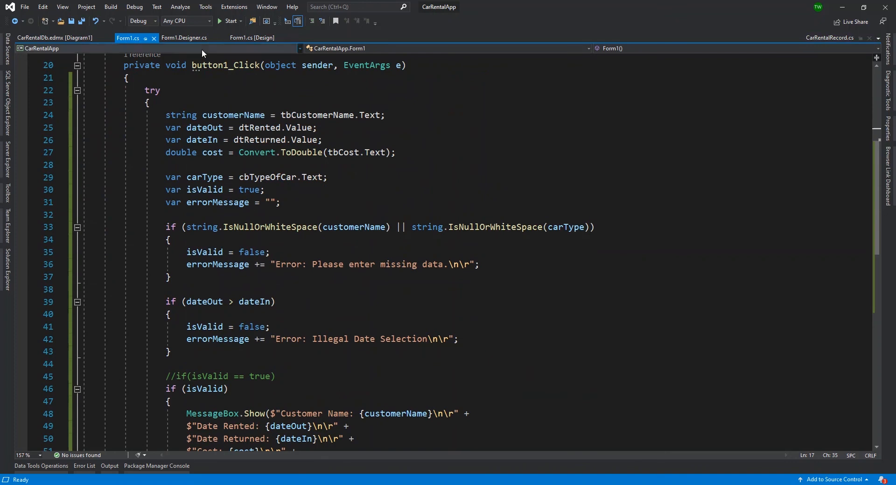
{"action": "left_click", "coordinate": [252, 39]}
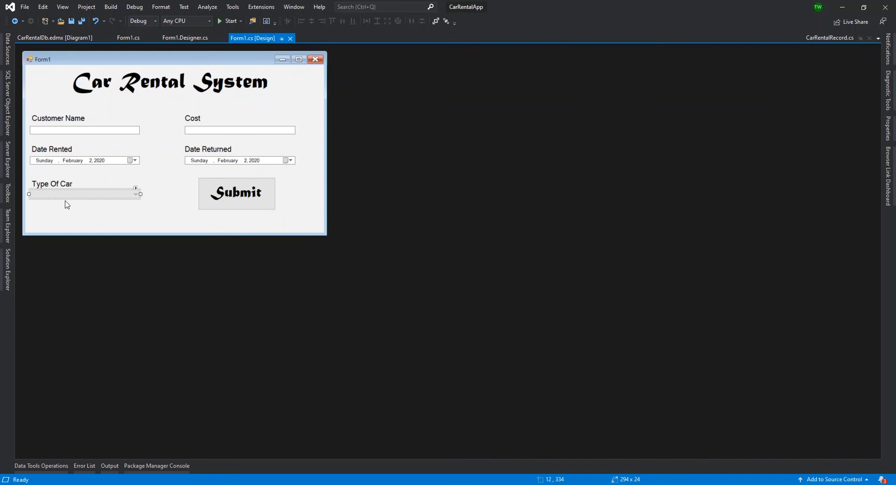
{"action": "mouse_move", "coordinate": [105, 196]}
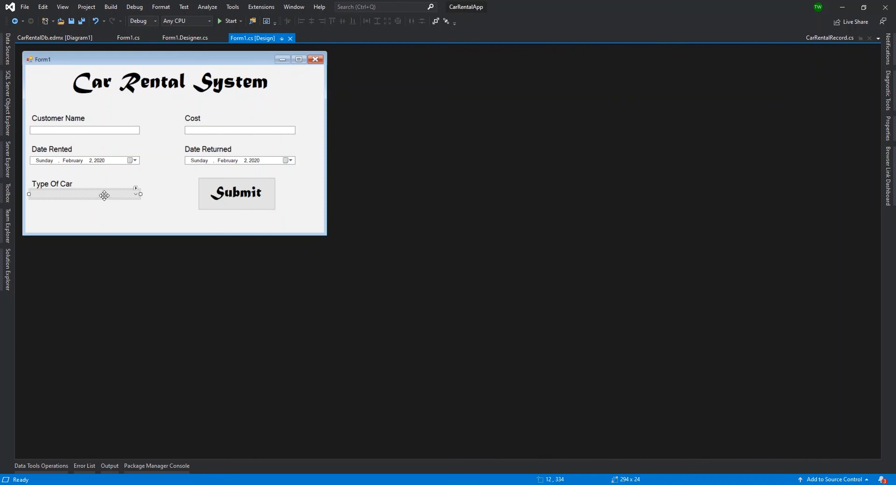
- Bring up the Type Of Car combo box's String Collection Editor with its hard-coded car types
{"action": "left_click", "coordinate": [135, 188]}
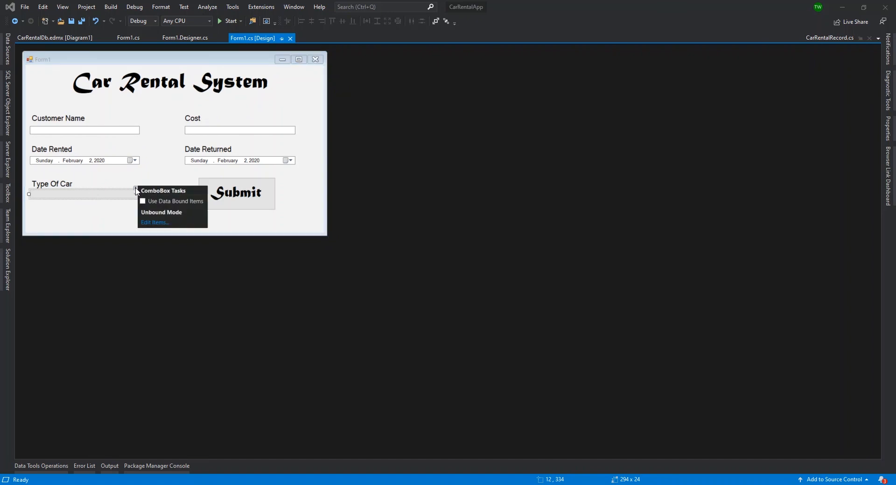
{"action": "left_click", "coordinate": [154, 223]}
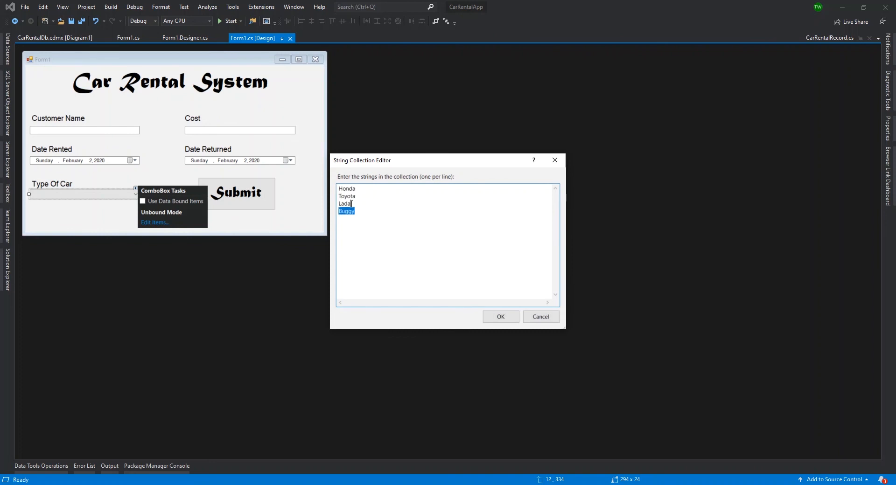
{"action": "key", "text": "ctrl+a"}
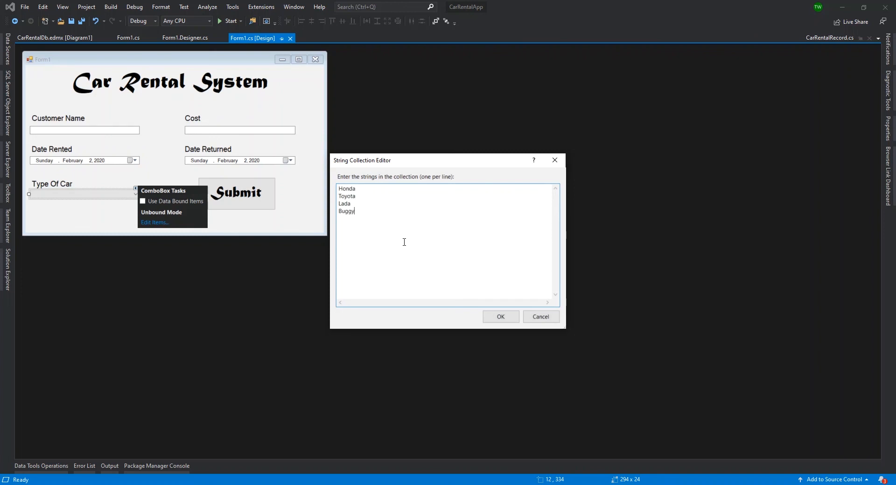
{"action": "key", "text": "ctrl+a"}
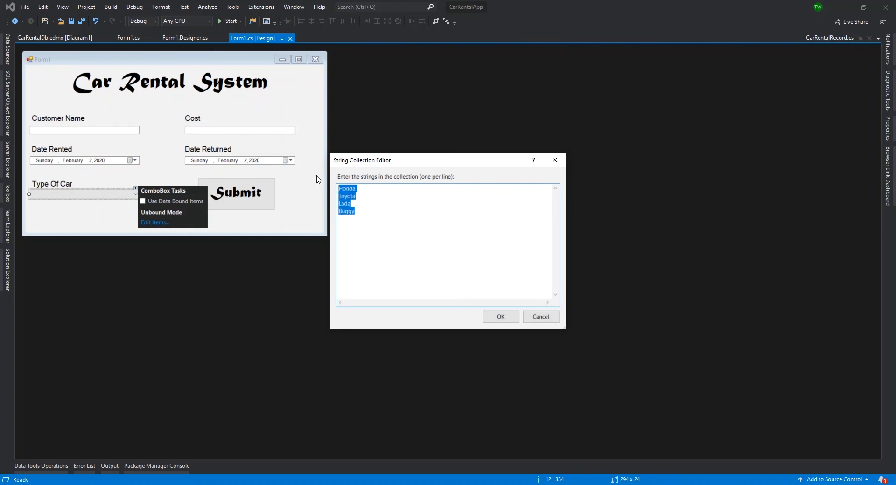
{"action": "mouse_move", "coordinate": [381, 197]}
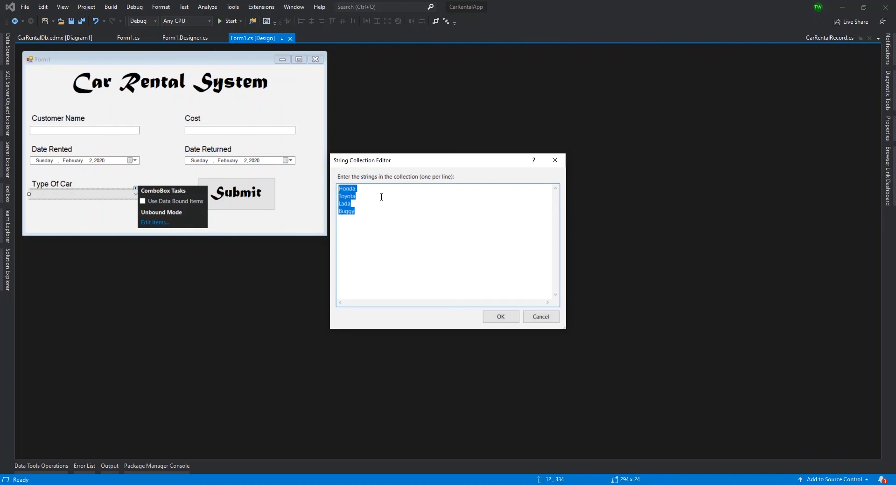
- Select every listed car type (Honda, Toyota, Lada, Buggy) and delete them all
{"action": "left_click", "coordinate": [358, 190]}
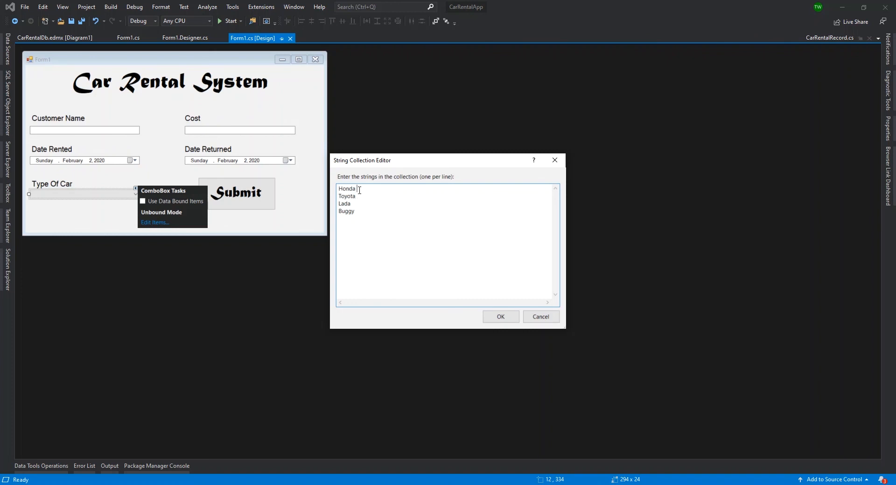
{"action": "double_click", "coordinate": [347, 188]}
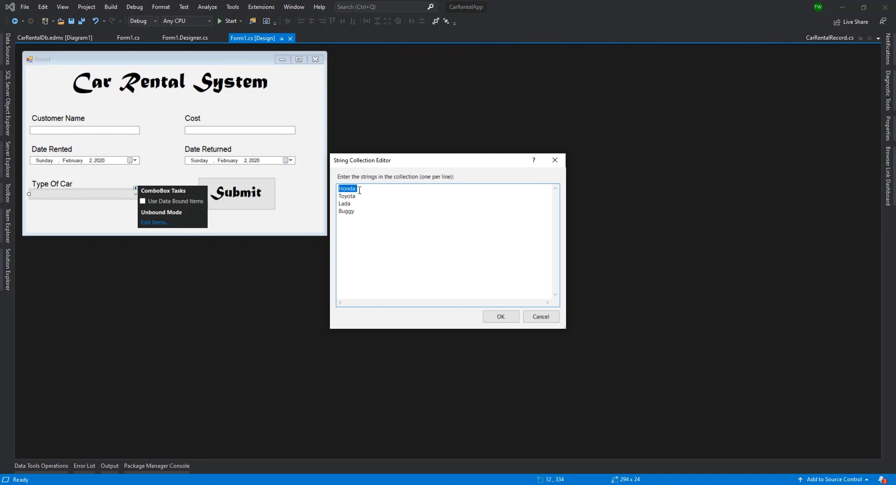
{"action": "mouse_move", "coordinate": [179, 194]}
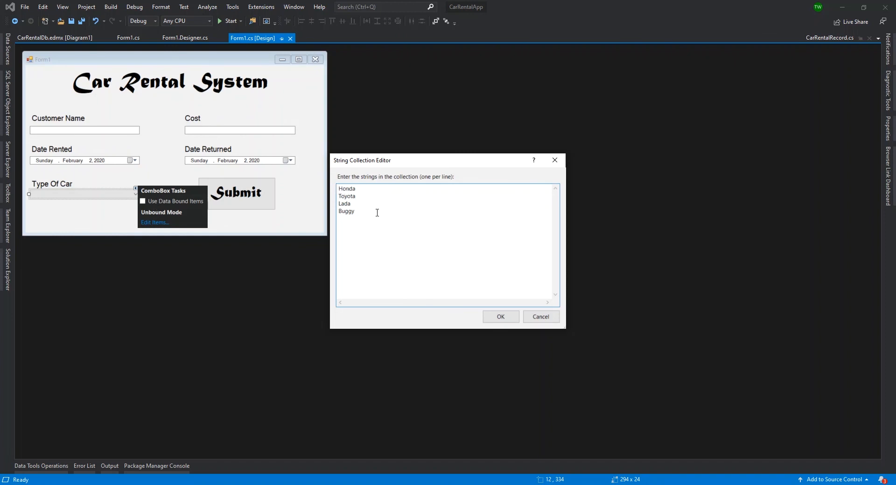
{"action": "key", "text": "ctrl+a"}
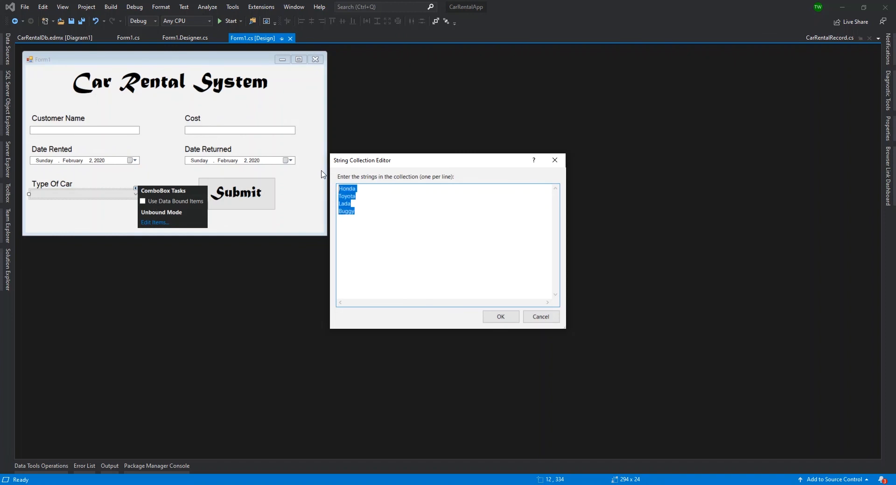
{"action": "key", "text": "Delete"}
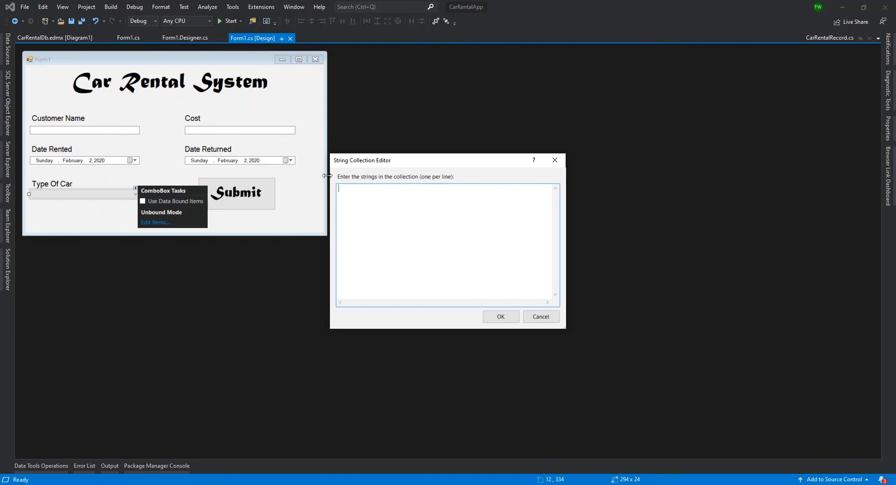
{"action": "mouse_move", "coordinate": [391, 229]}
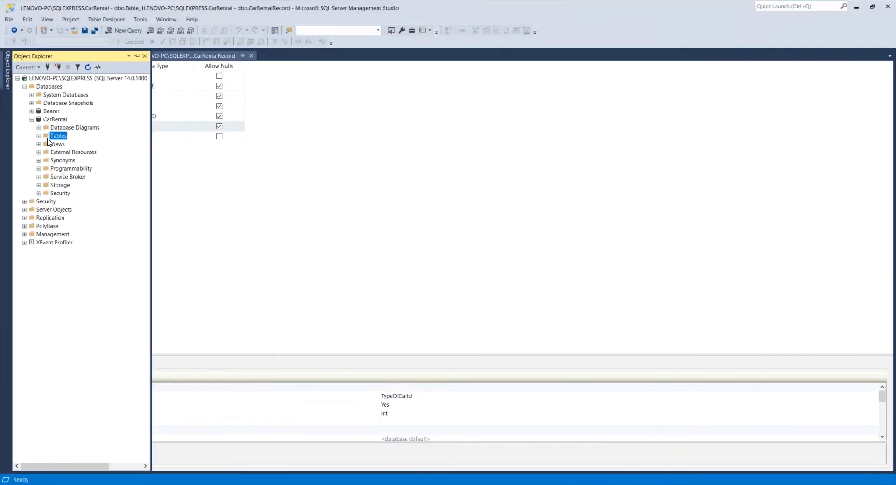
- Expand CarRental's Tables and open dbo.TypesOfCars via Edit Top 200 Rows
{"action": "double_click", "coordinate": [58, 136]}
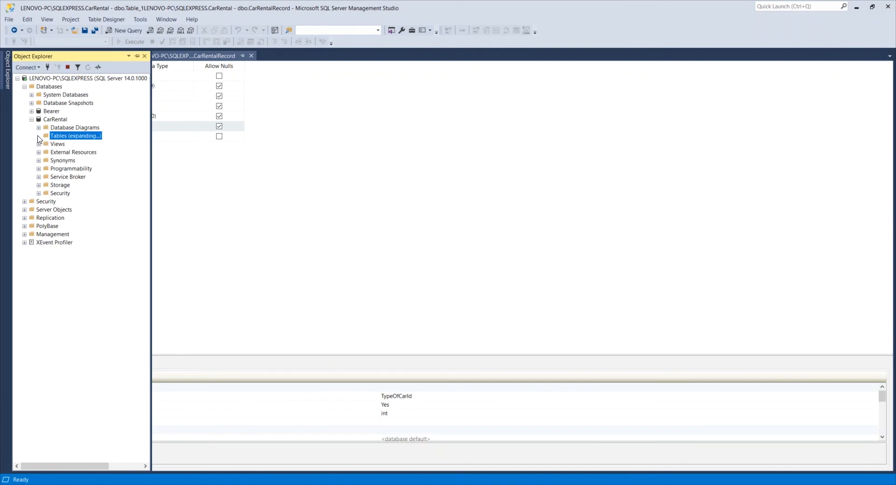
{"action": "left_click", "coordinate": [39, 136]}
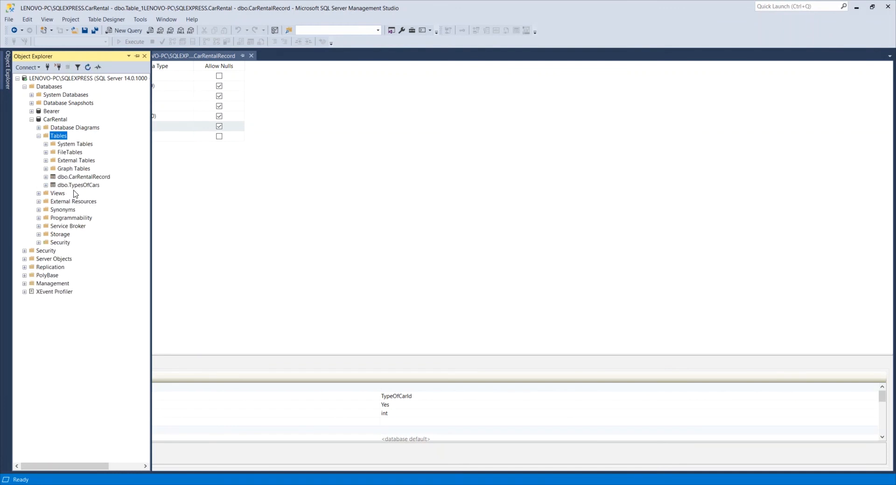
{"action": "right_click", "coordinate": [79, 184]}
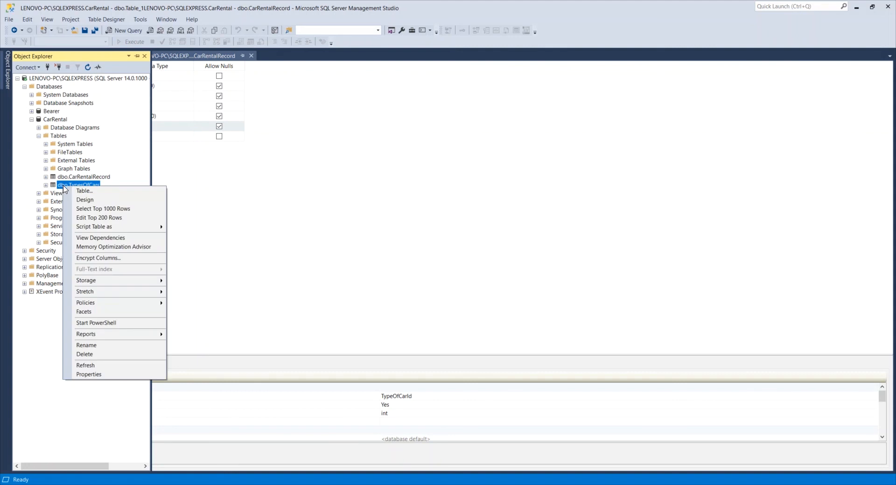
{"action": "left_click", "coordinate": [309, 219]}
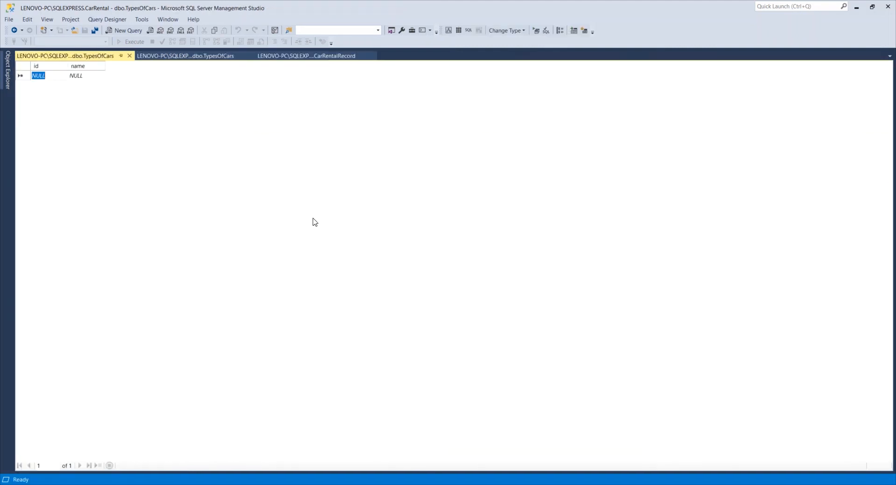
{"action": "mouse_move", "coordinate": [306, 216]}
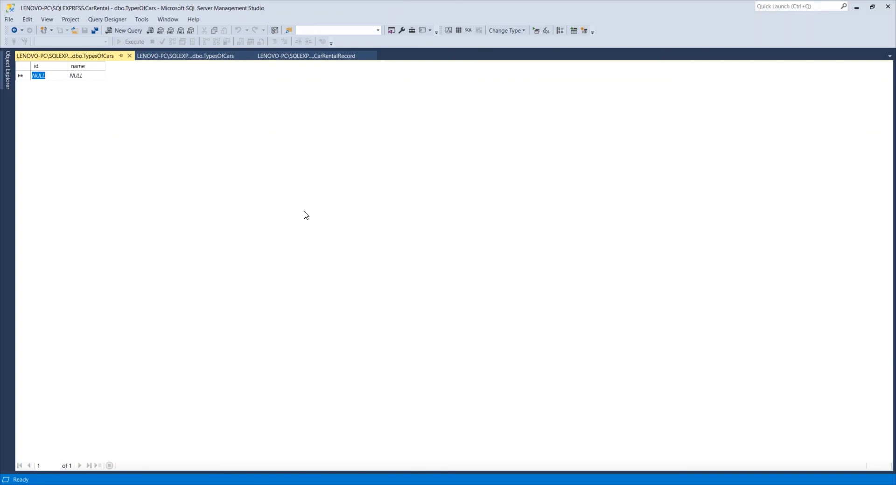
{"action": "mouse_move", "coordinate": [76, 79]}
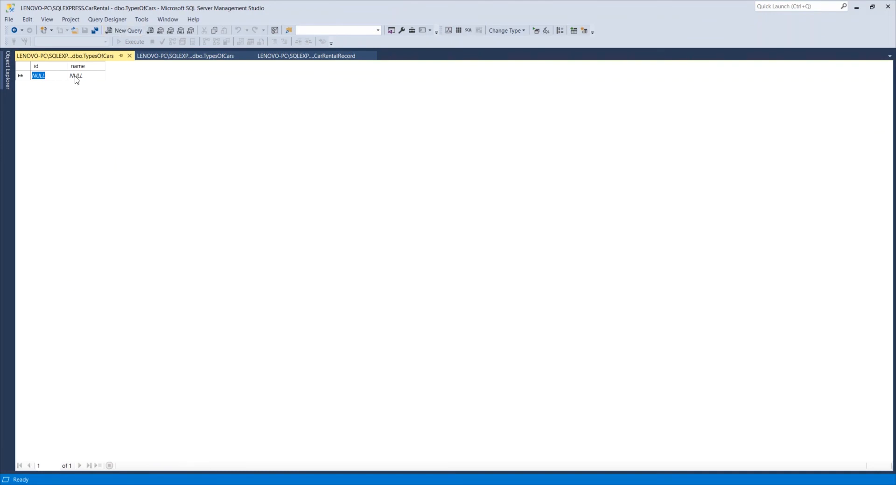
- Enter Honda, Lada, Buggy and Toyota as name values in new TypesOfCars rows, then return to the form
{"action": "type", "text": "Honda"}
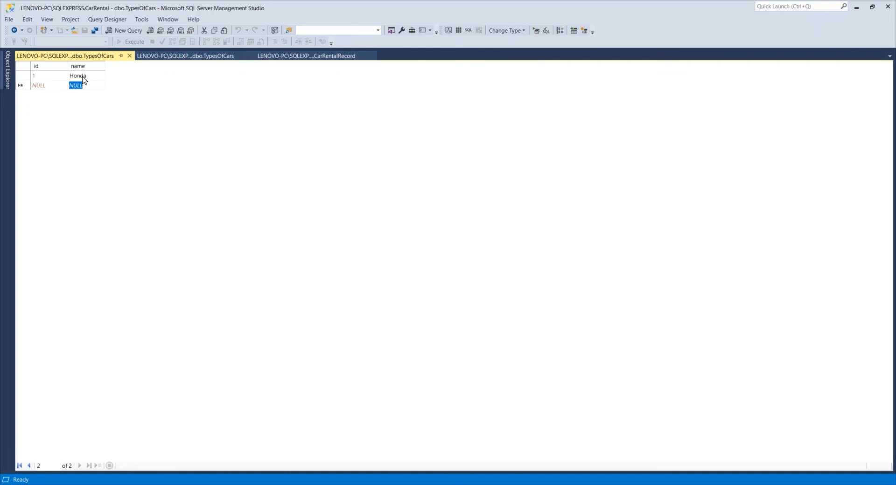
{"action": "type", "text": "Lada"}
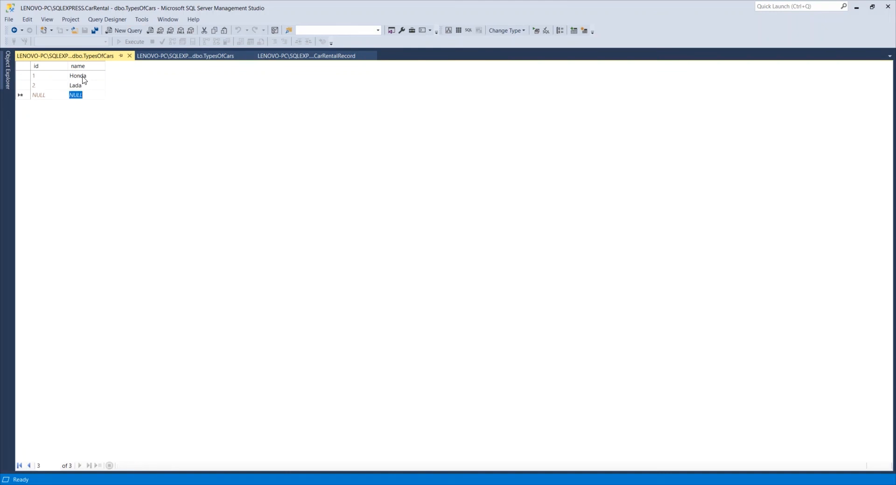
{"action": "type", "text": "Buggy"}
{"action": "type", "text": "Toty"}
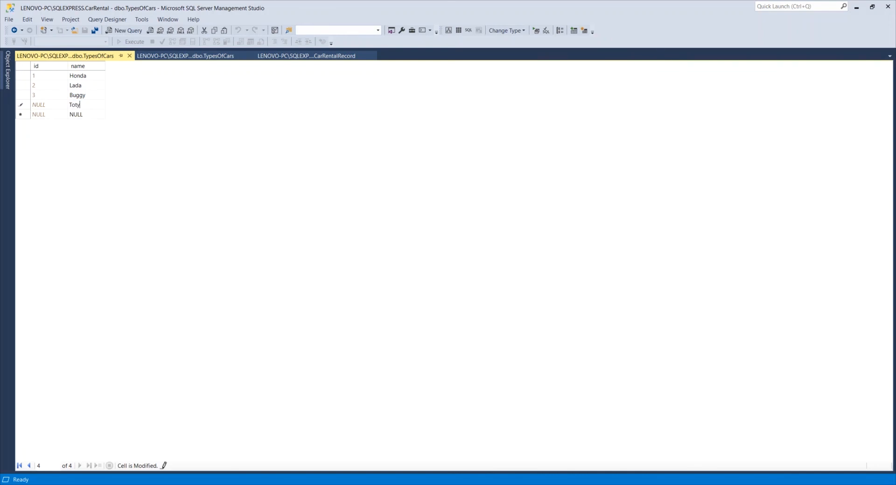
{"action": "key", "text": "Backspace"}
{"action": "type", "text": "yota"}
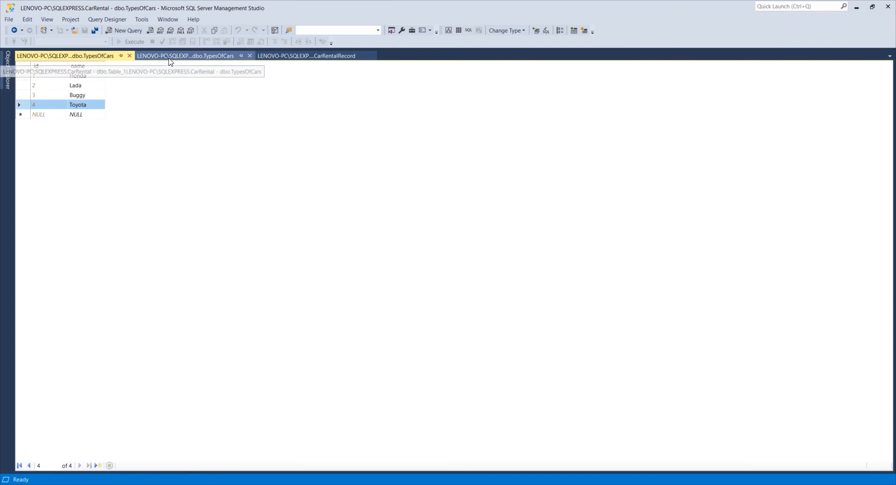
{"action": "left_click", "coordinate": [185, 55]}
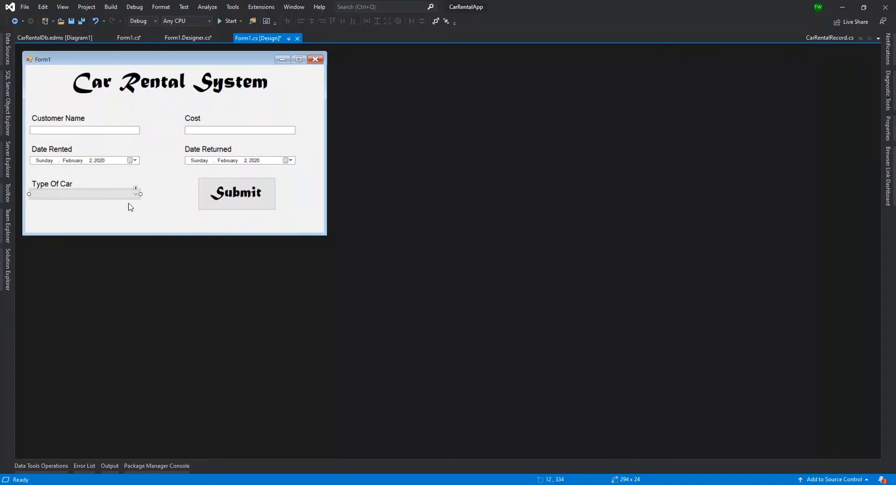
{"action": "left_click", "coordinate": [131, 37]}
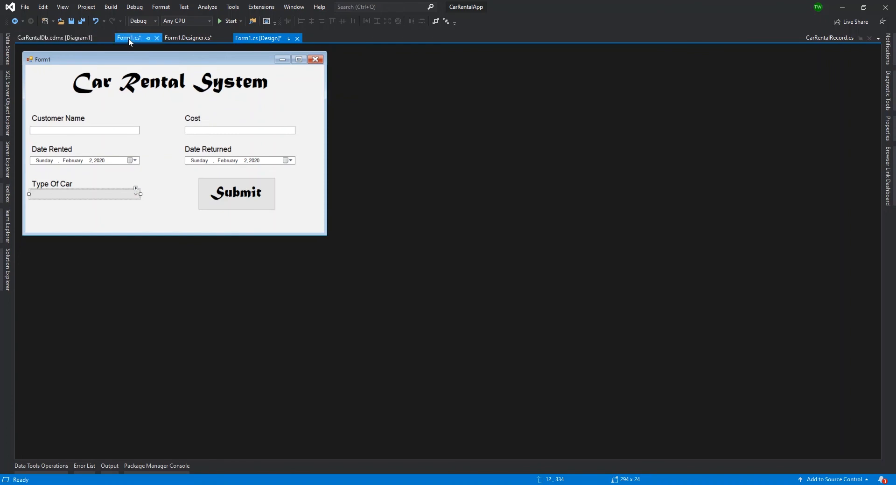
{"action": "left_click", "coordinate": [132, 38]}
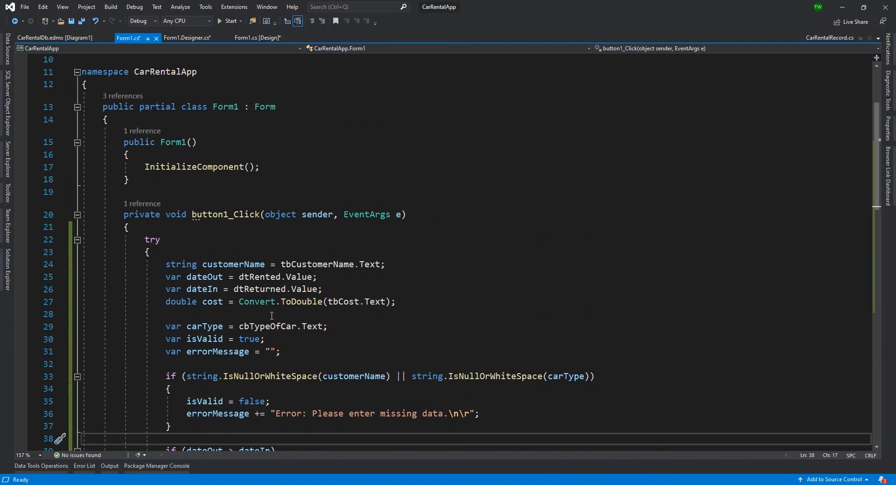
{"action": "left_click", "coordinate": [257, 38]}
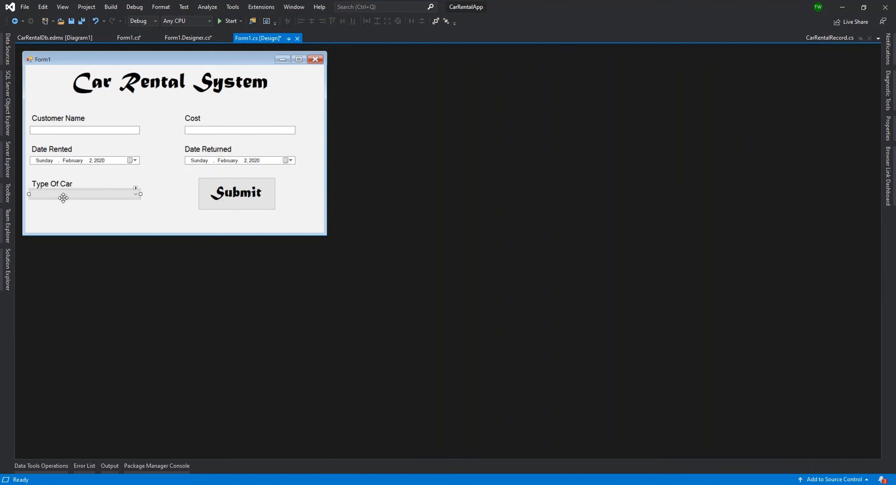
{"action": "mouse_move", "coordinate": [143, 223]}
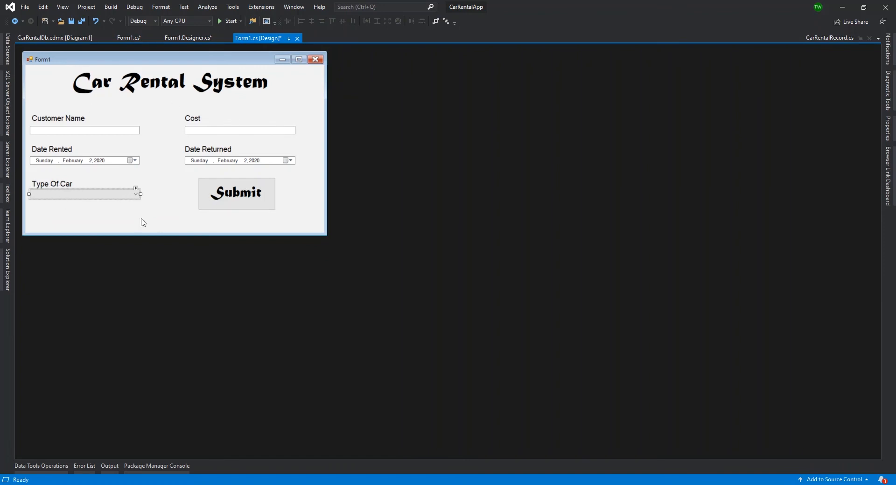
{"action": "mouse_move", "coordinate": [131, 218]}
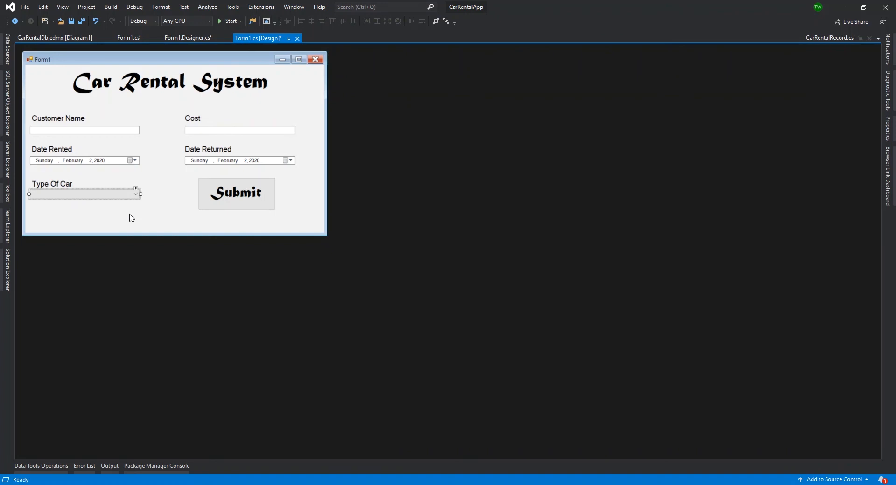